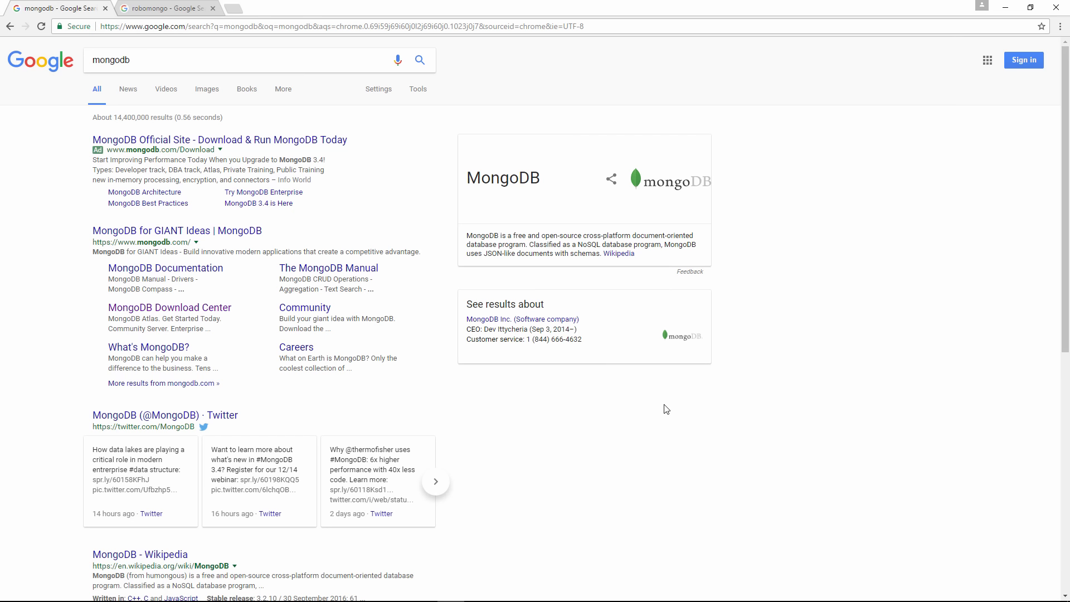
mouse_move(356, 241)
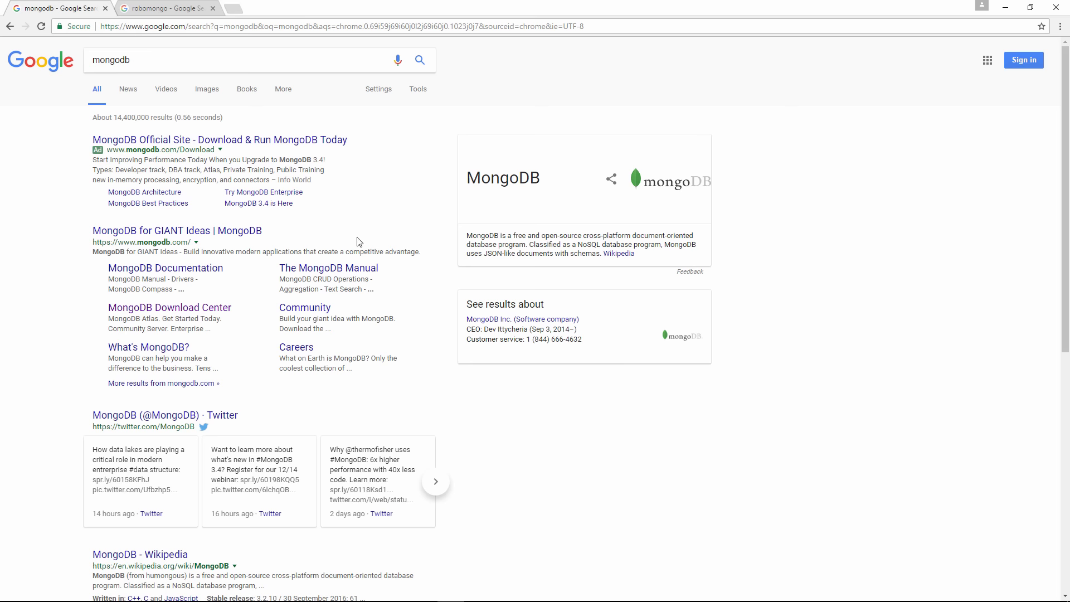
Follow the MongoDB Official Site download result to the Community Server Download Center
left_click(169, 308)
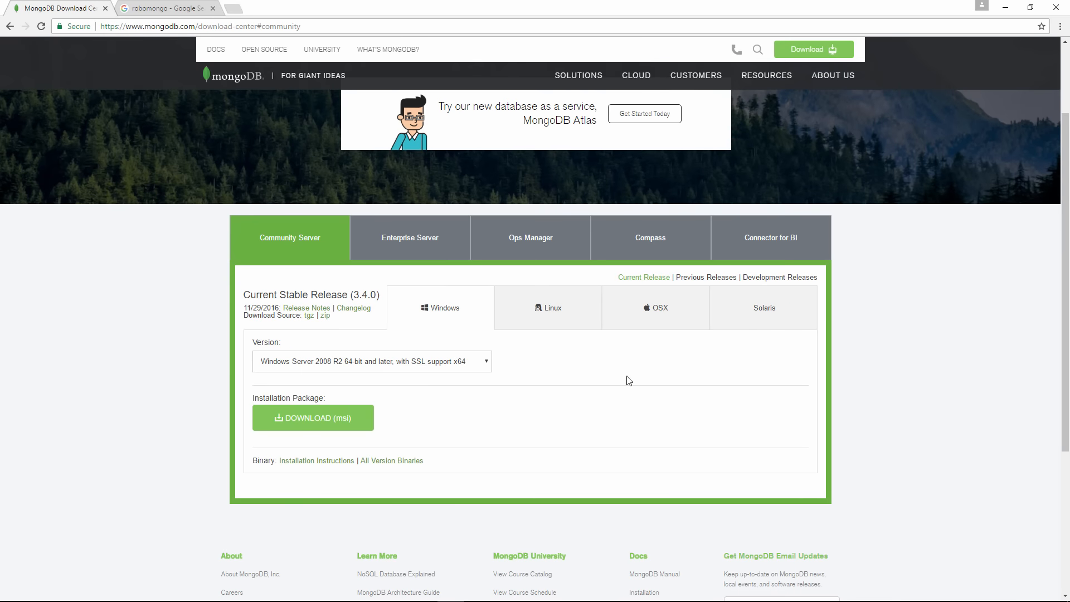
mouse_move(469, 362)
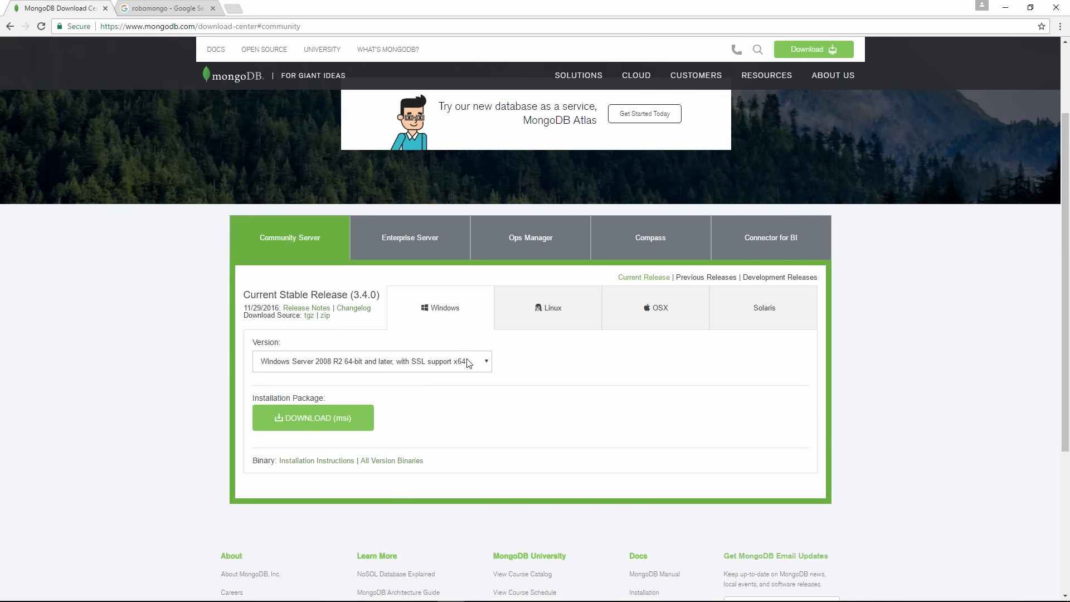
mouse_move(589, 377)
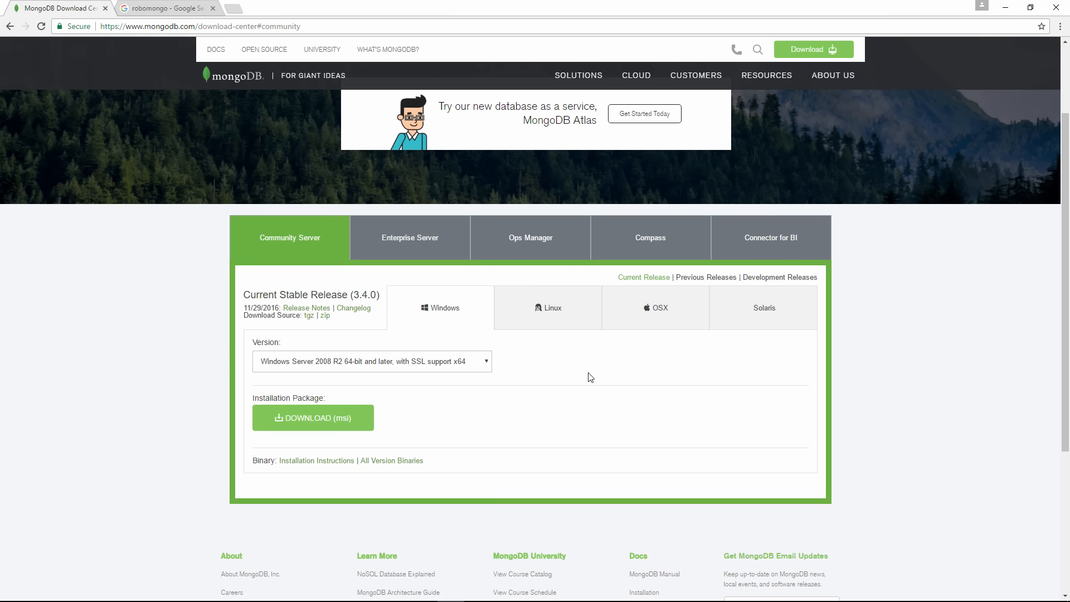
mouse_move(588, 389)
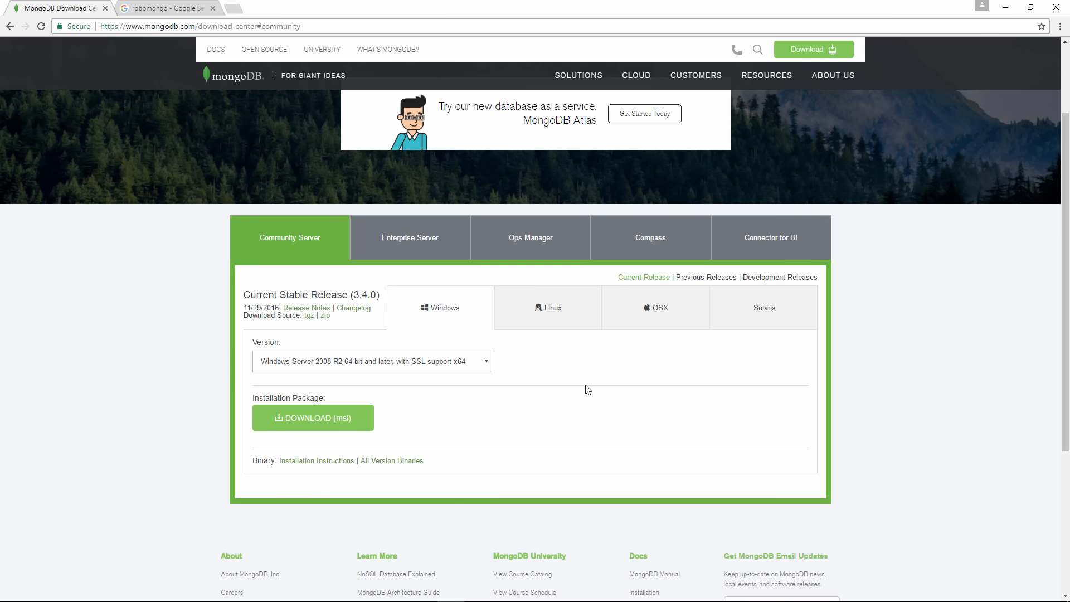
Open Robomongo's 0.9.0 download page in a second tab, then return to MongoDB's tab
left_click(164, 7)
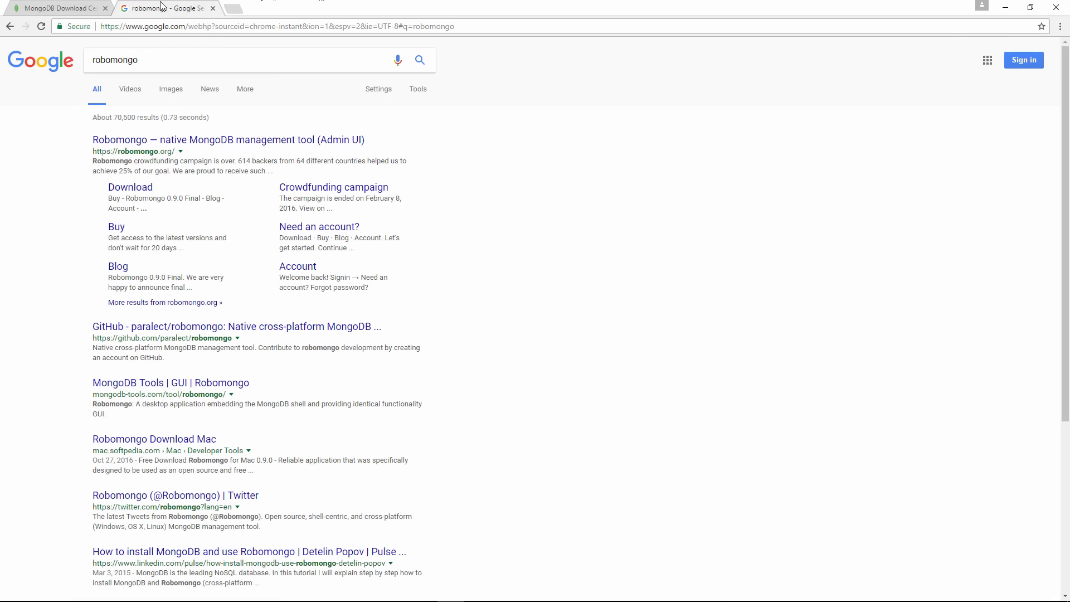
mouse_move(809, 270)
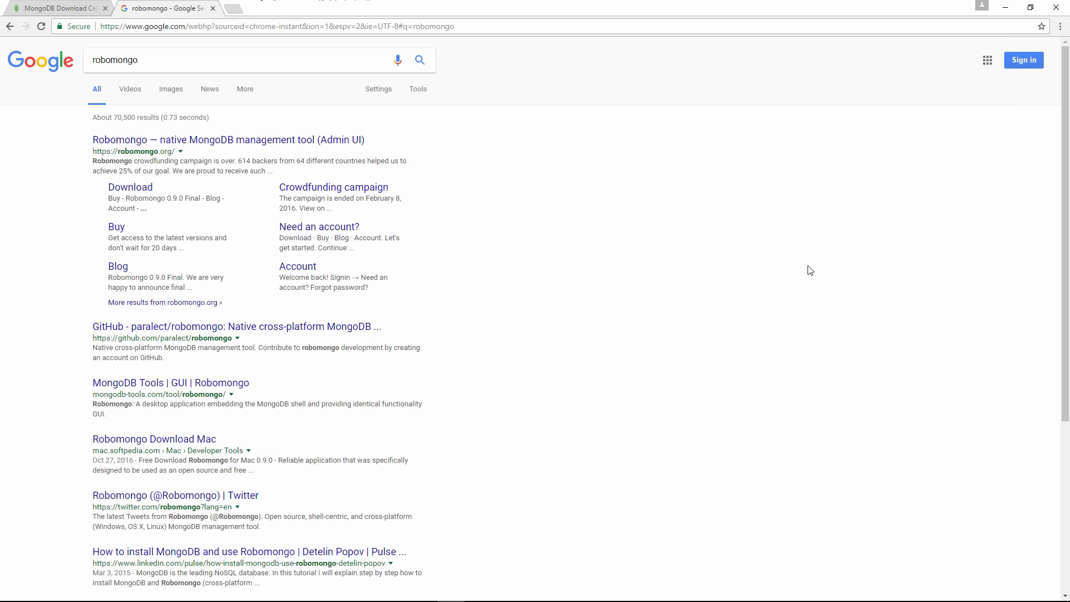
mouse_move(261, 146)
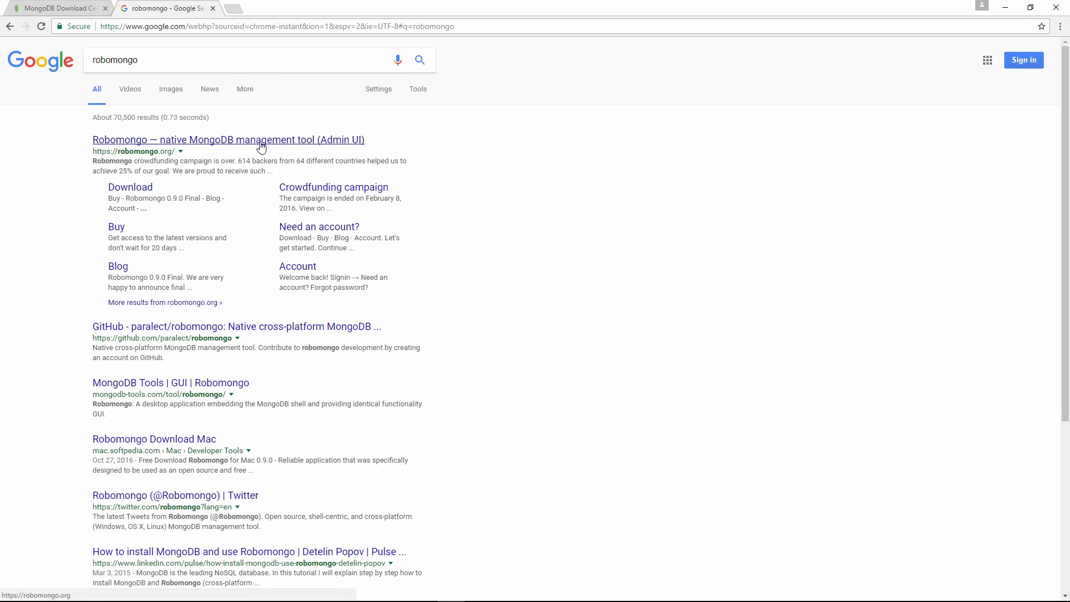
left_click(228, 139)
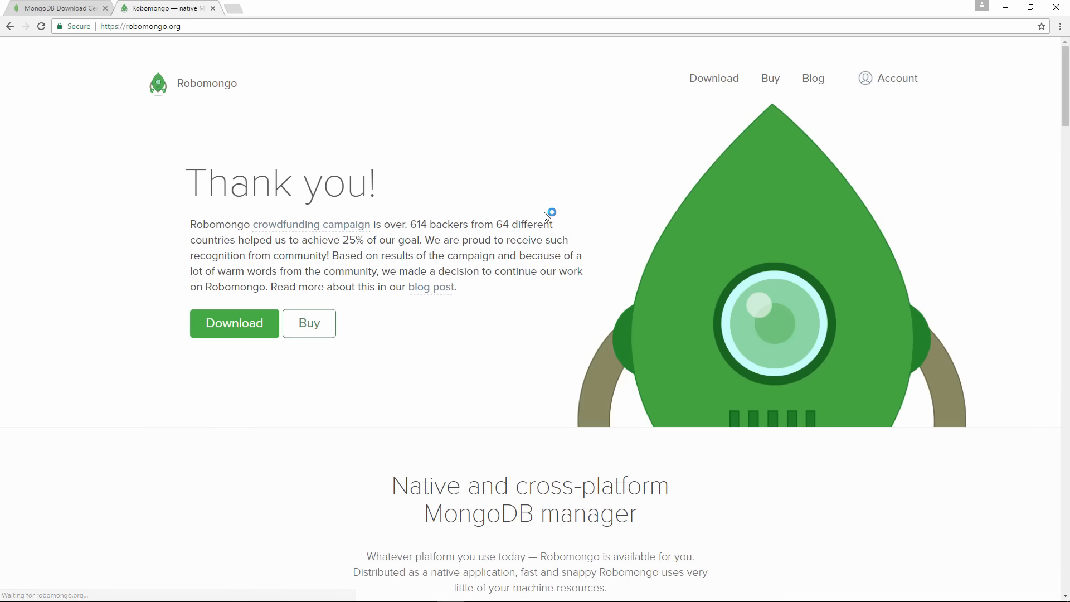
mouse_move(588, 203)
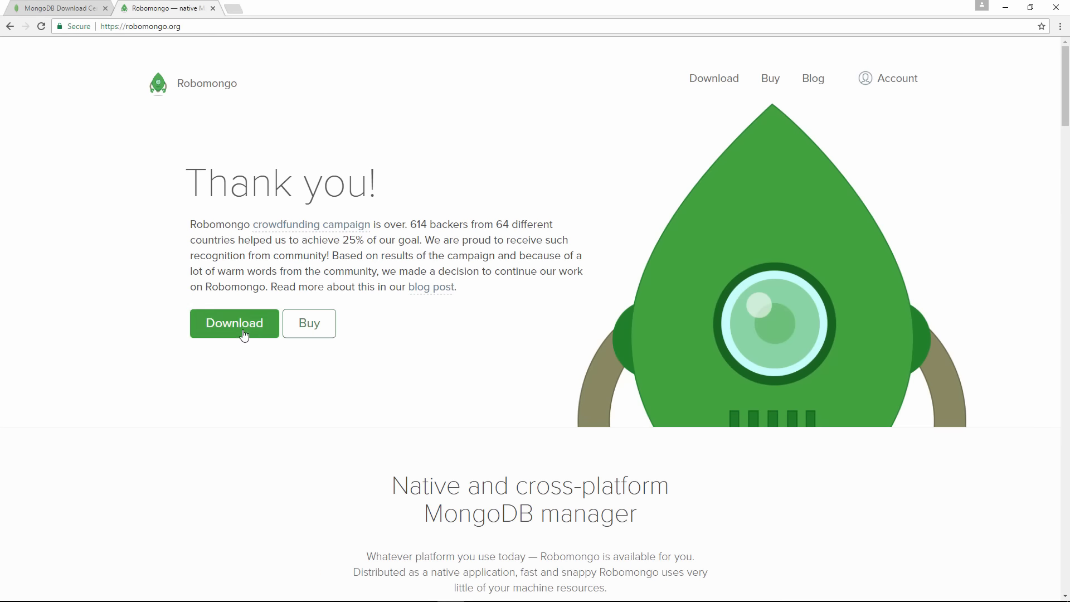
left_click(234, 323)
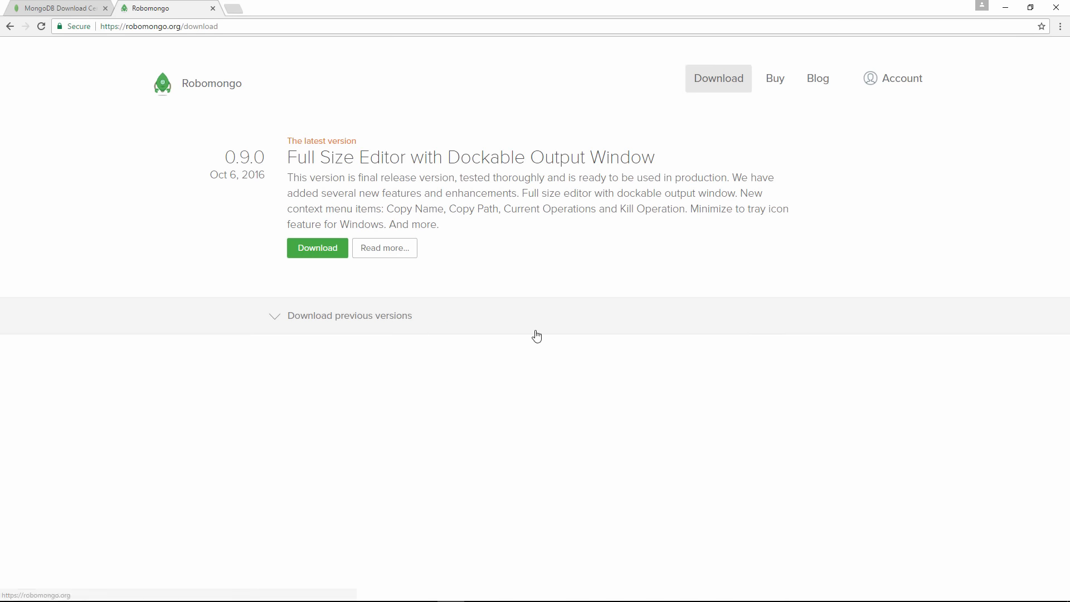
left_click(58, 9)
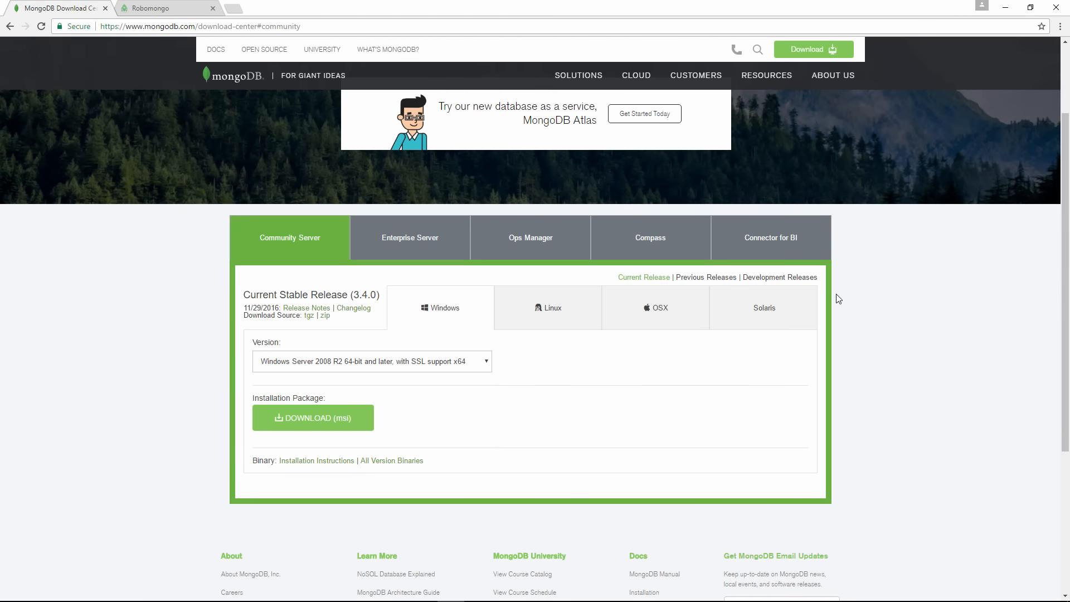
mouse_move(844, 294)
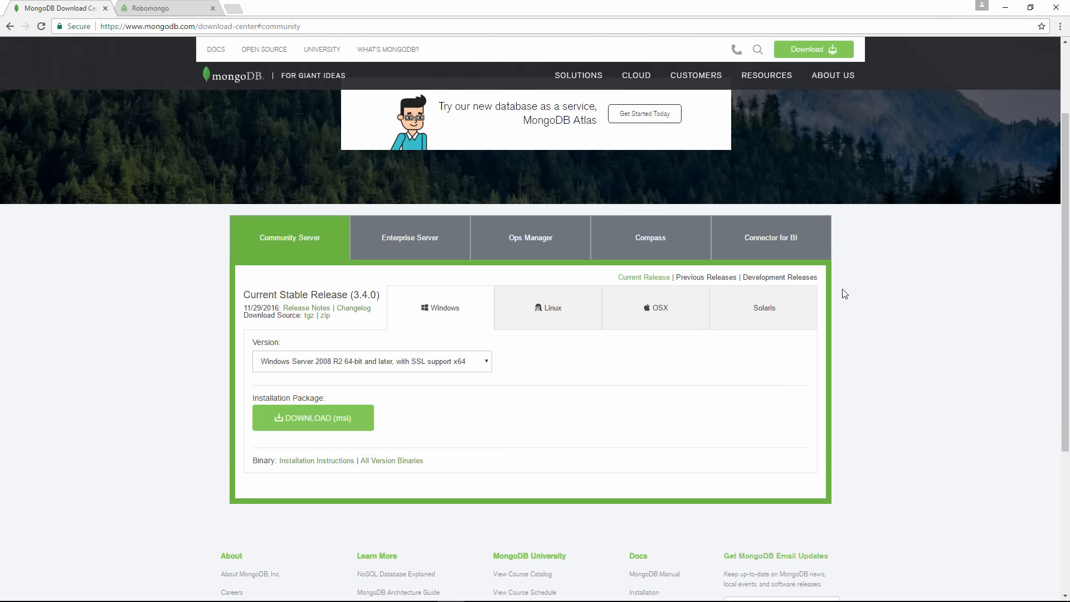
mouse_move(849, 307)
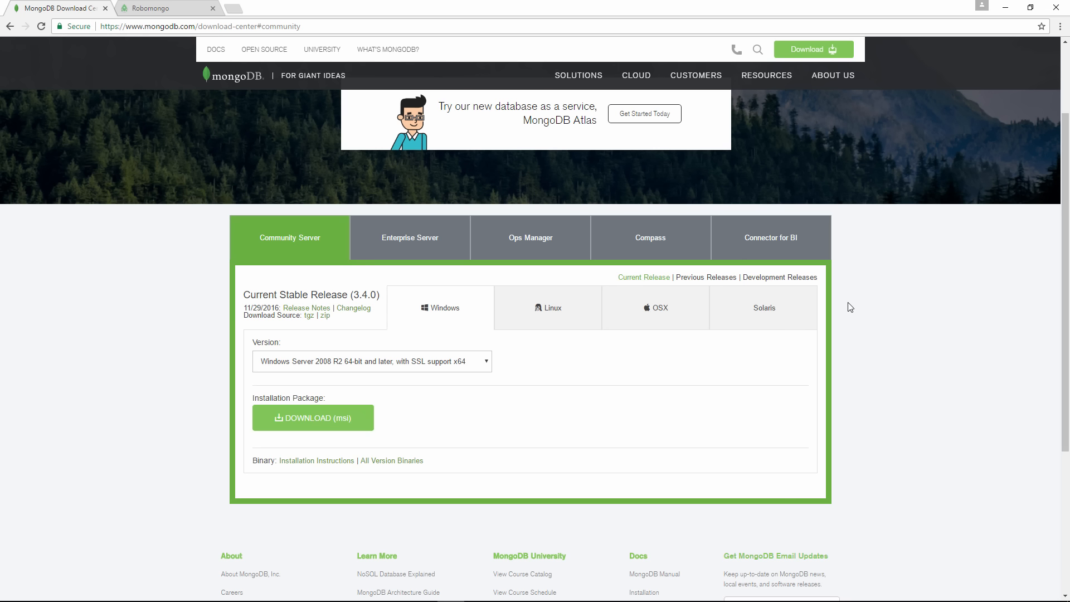
mouse_move(904, 360)
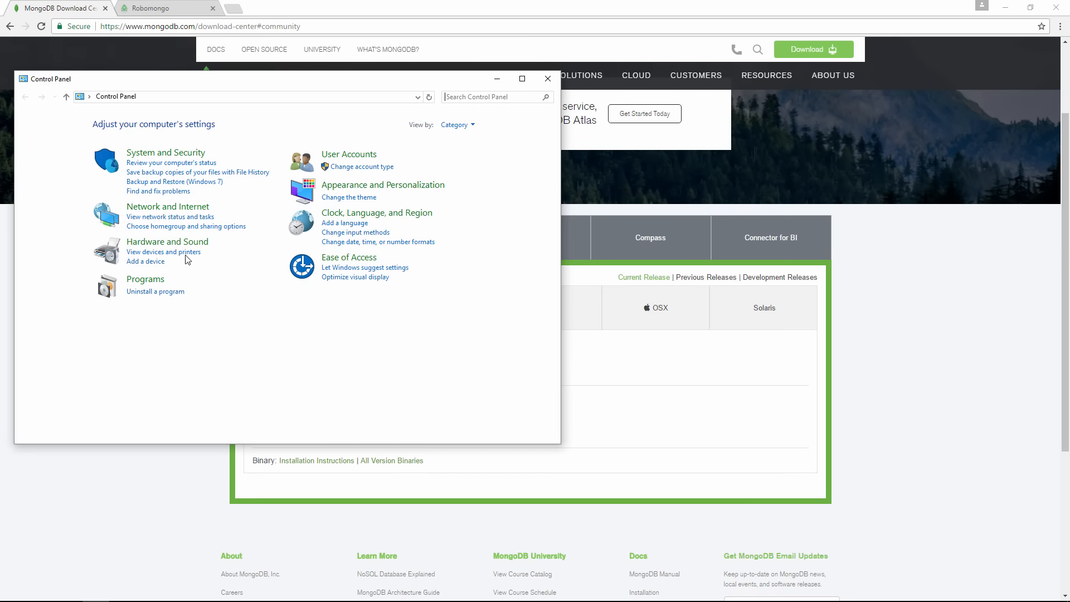
Reach the Advanced tab of System Properties via System and Security > System
left_click(165, 152)
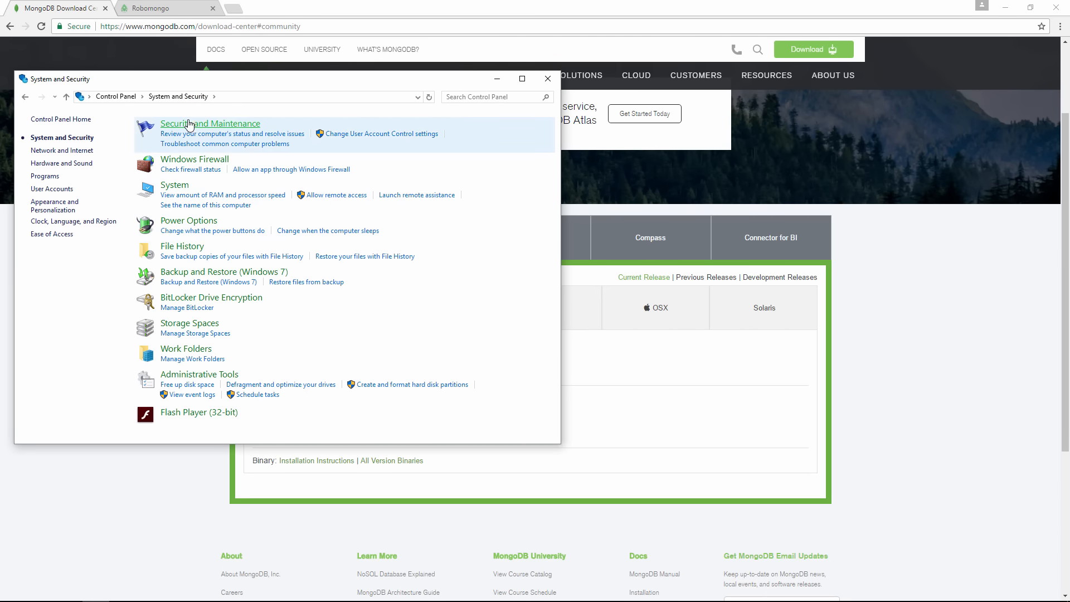
left_click(211, 123)
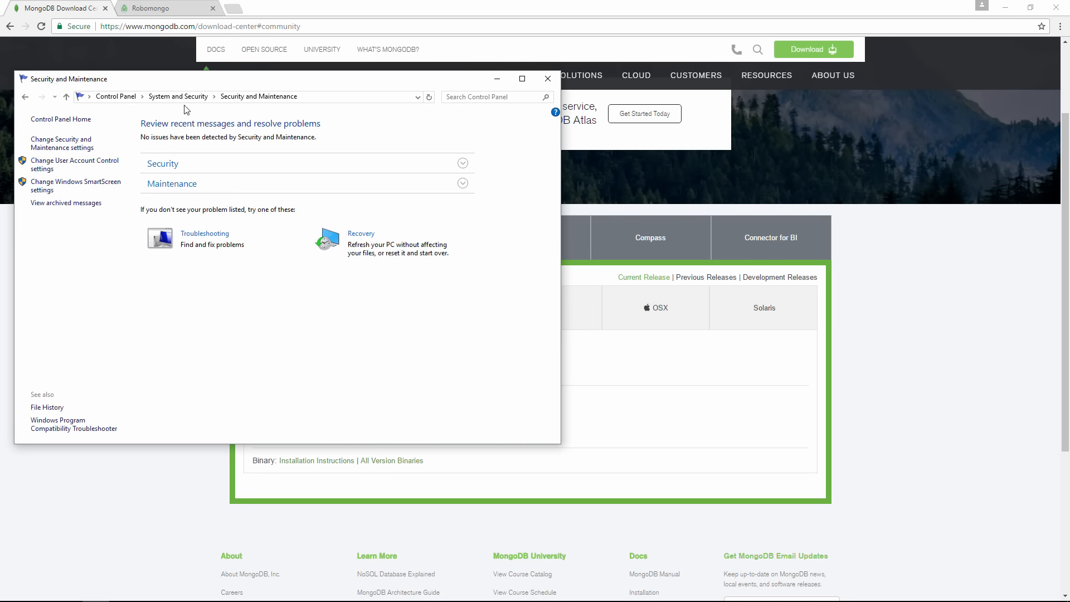
left_click(177, 96)
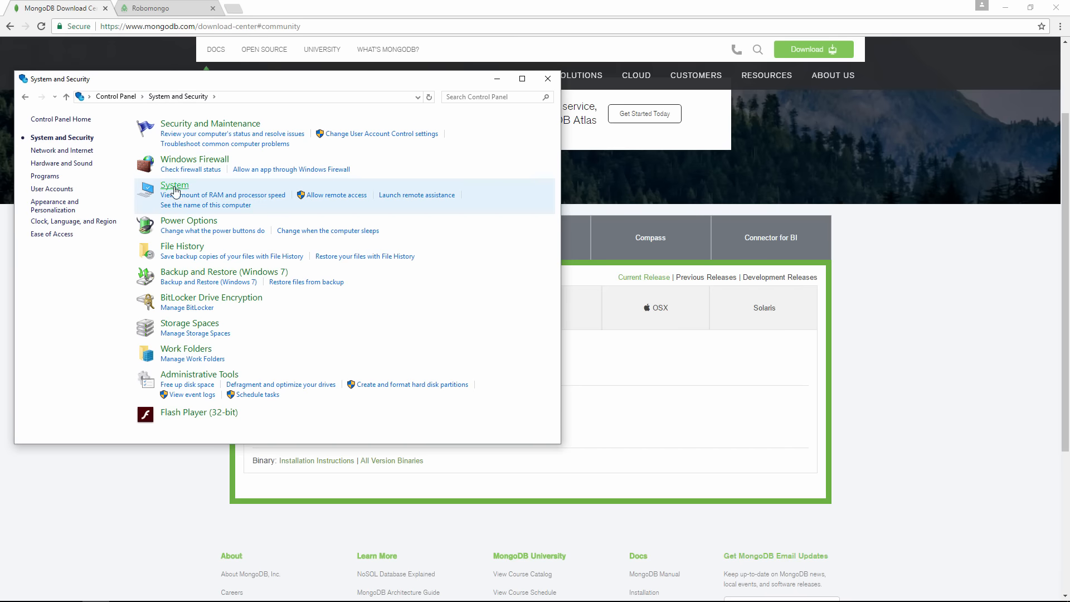
left_click(174, 185)
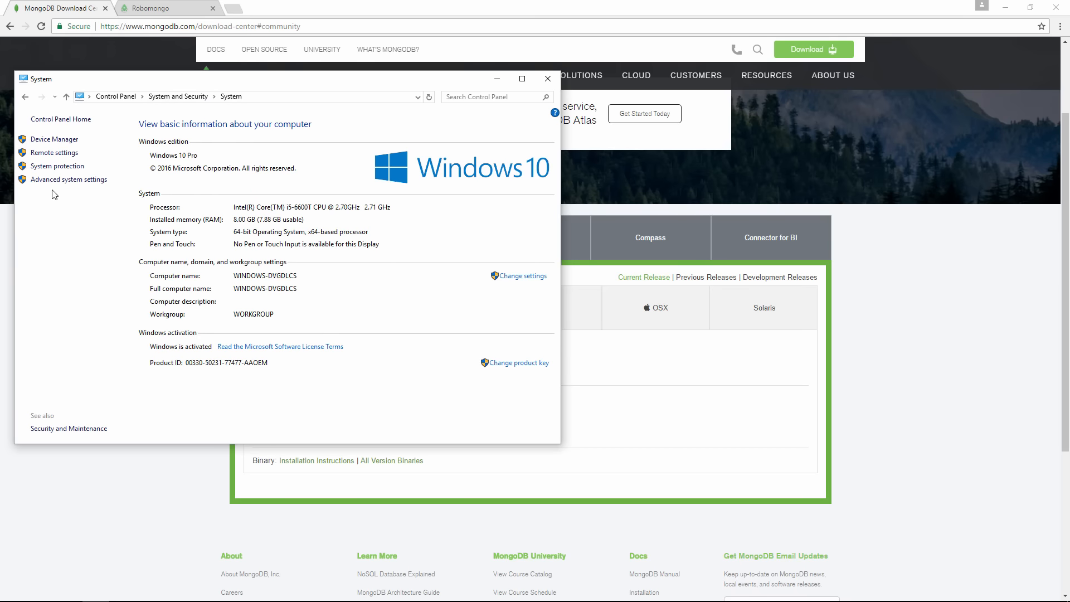
left_click(68, 179)
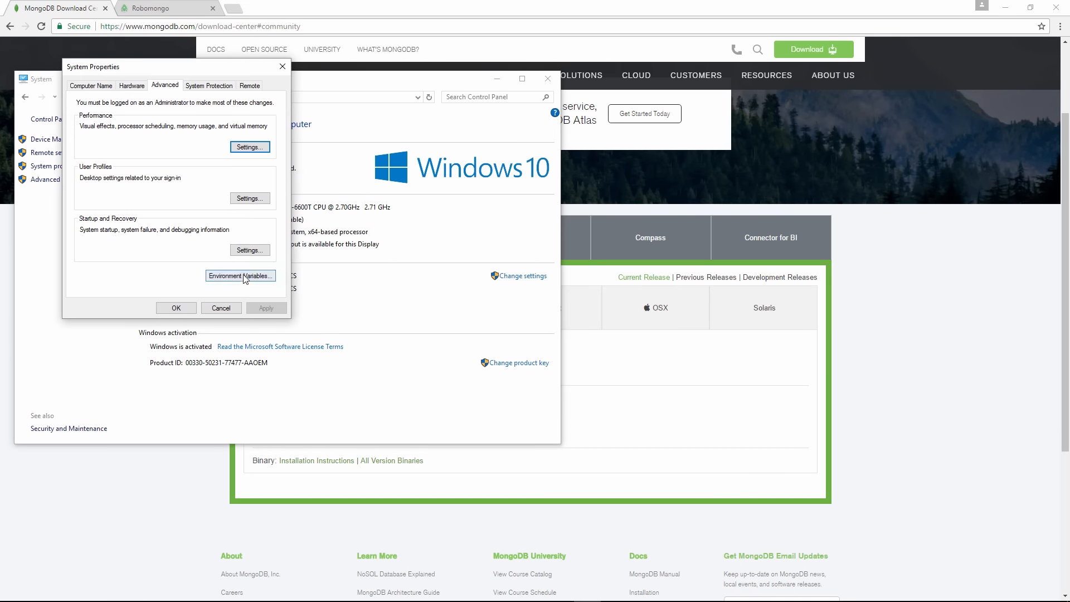
Check that user Path includes C:\Program Files\MongoDB\Server\3.4\bin, then close both dialogs
left_click(241, 276)
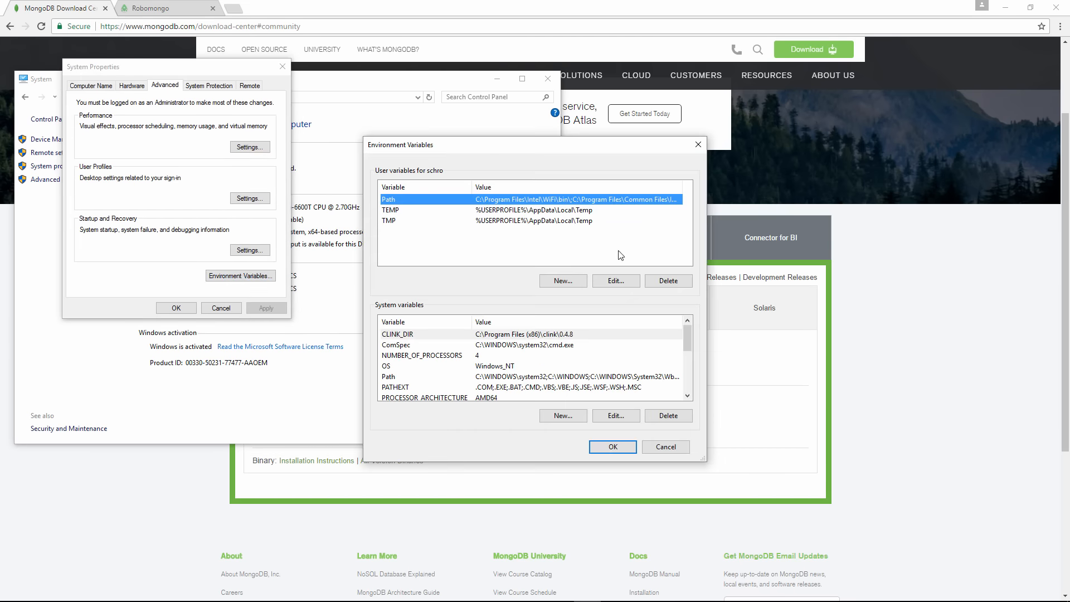
left_click(614, 281)
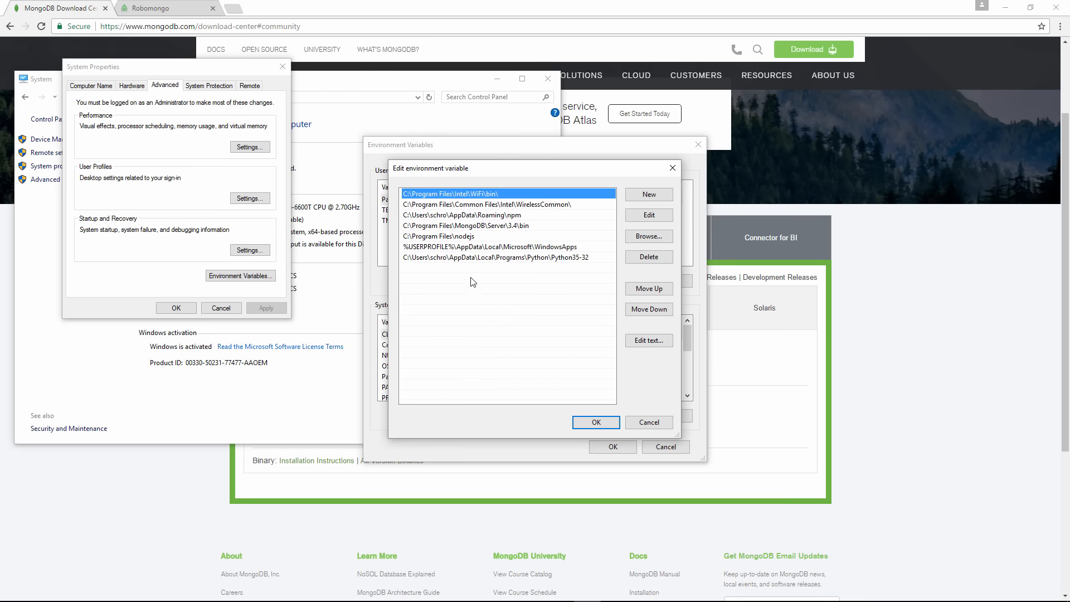
left_click(466, 225)
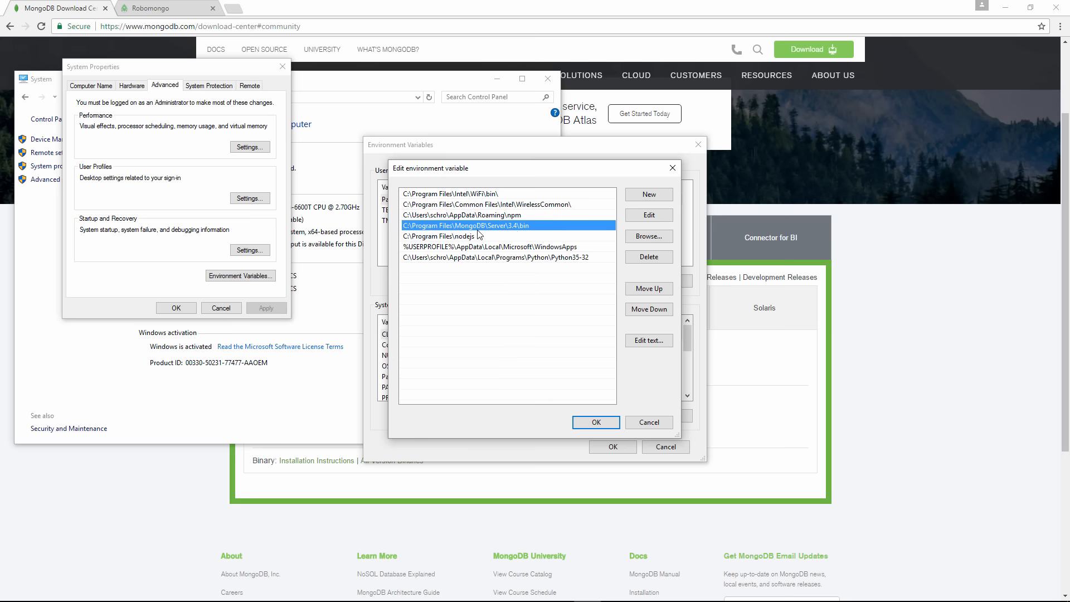
mouse_move(541, 233)
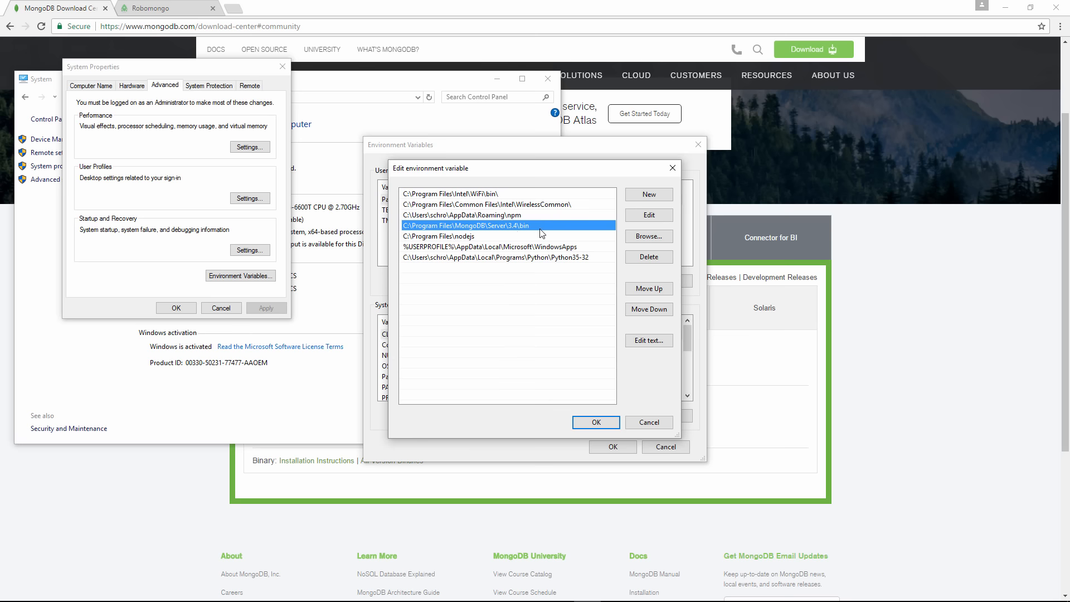
left_click(596, 422)
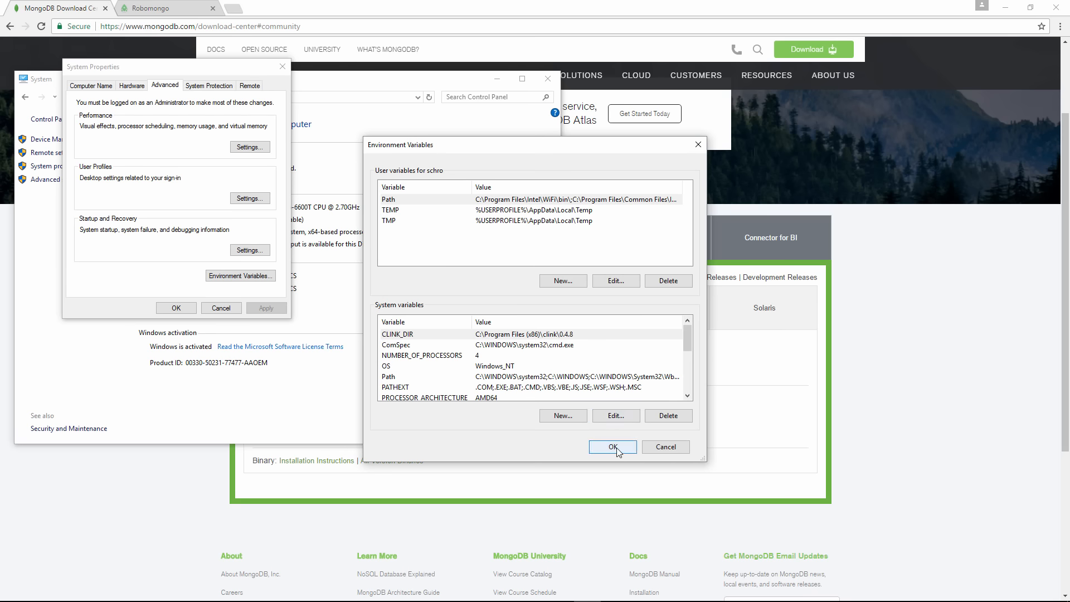
left_click(611, 446)
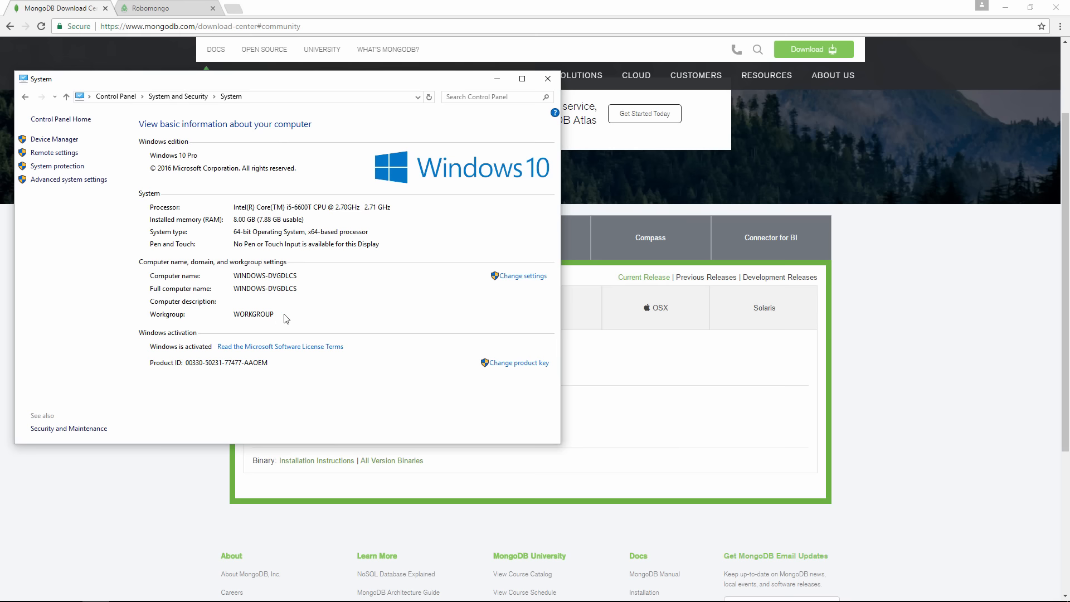
mouse_move(295, 320)
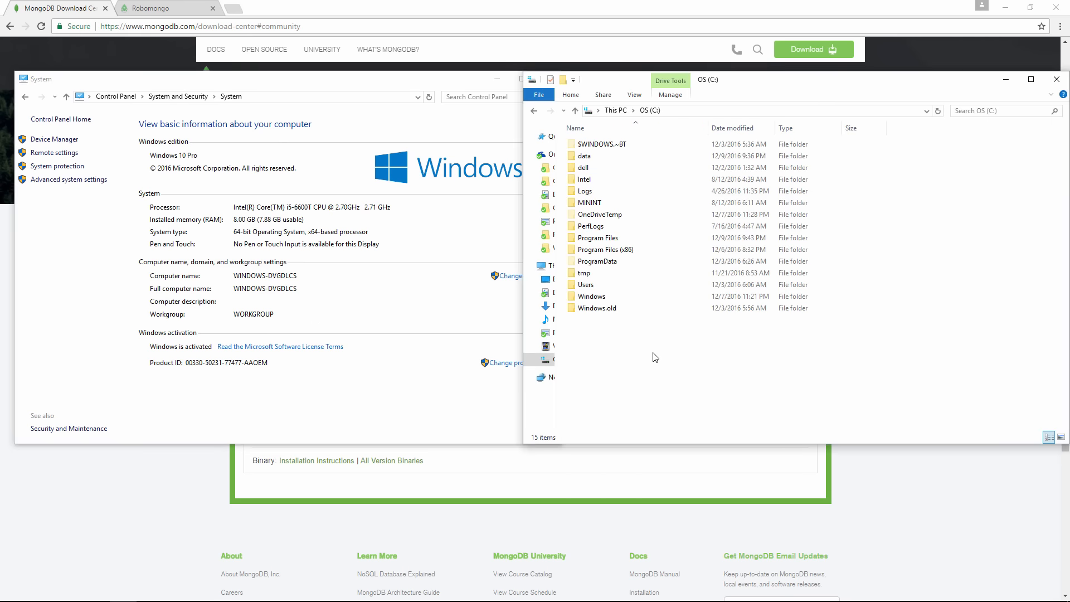
Look inside Program Files\MongoDB, then open the data folder on drive C:
left_click(606, 249)
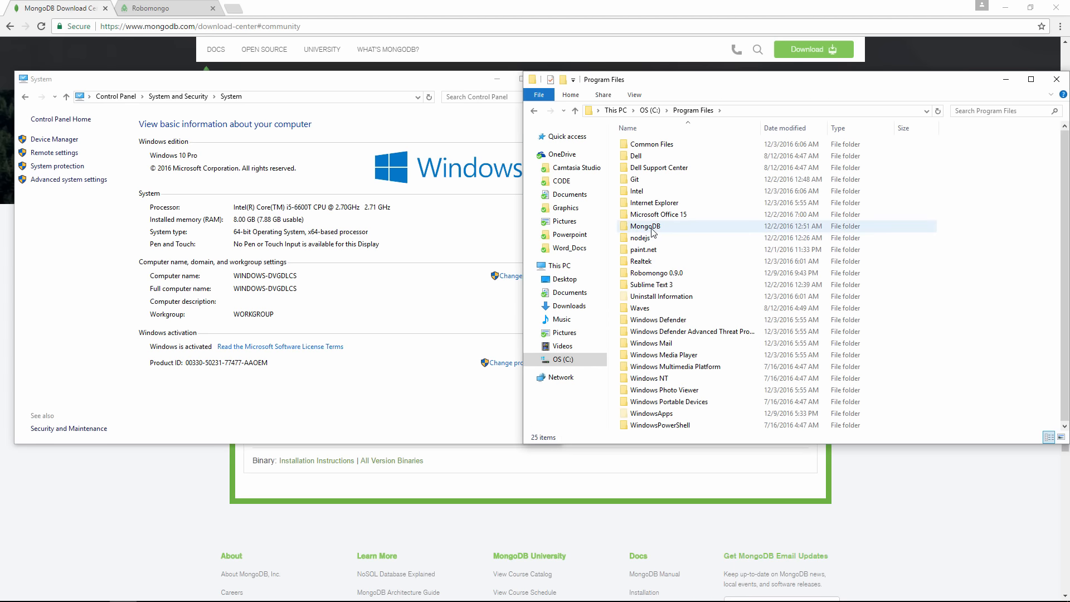
double_click(644, 226)
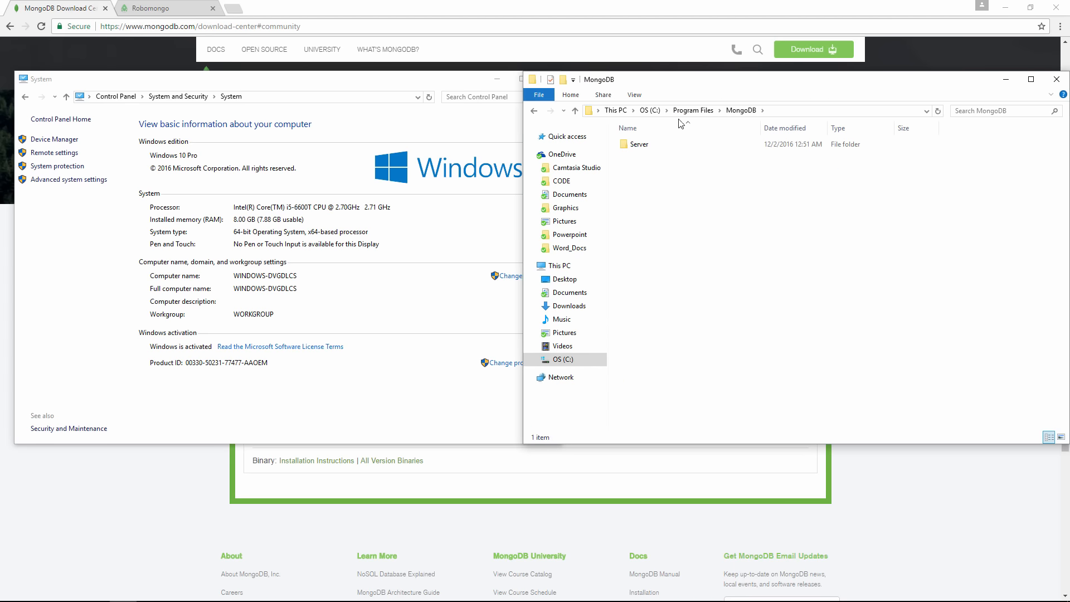
left_click(693, 110)
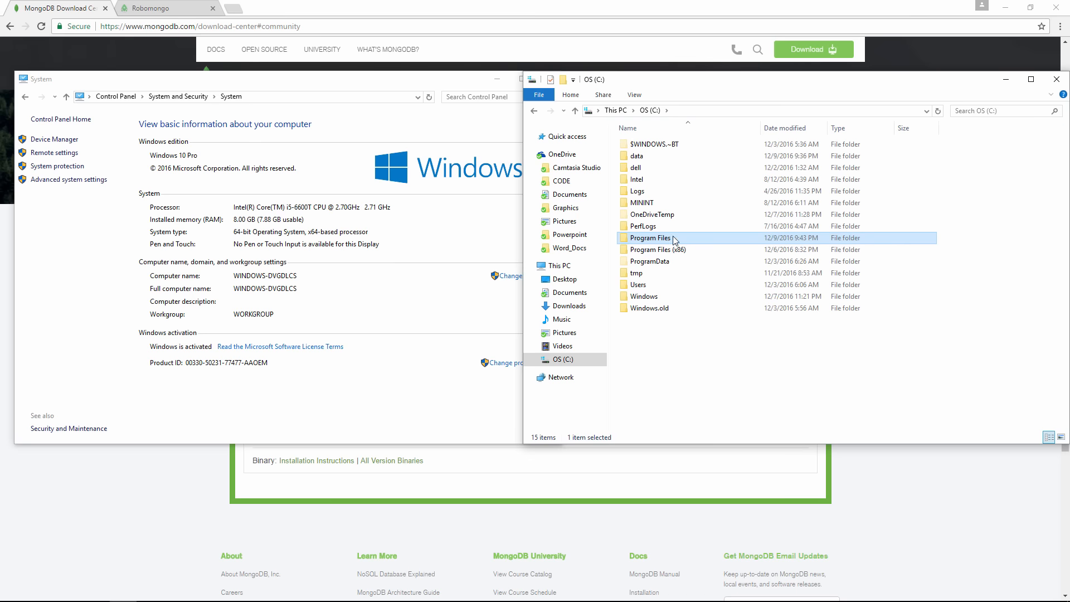
double_click(638, 155)
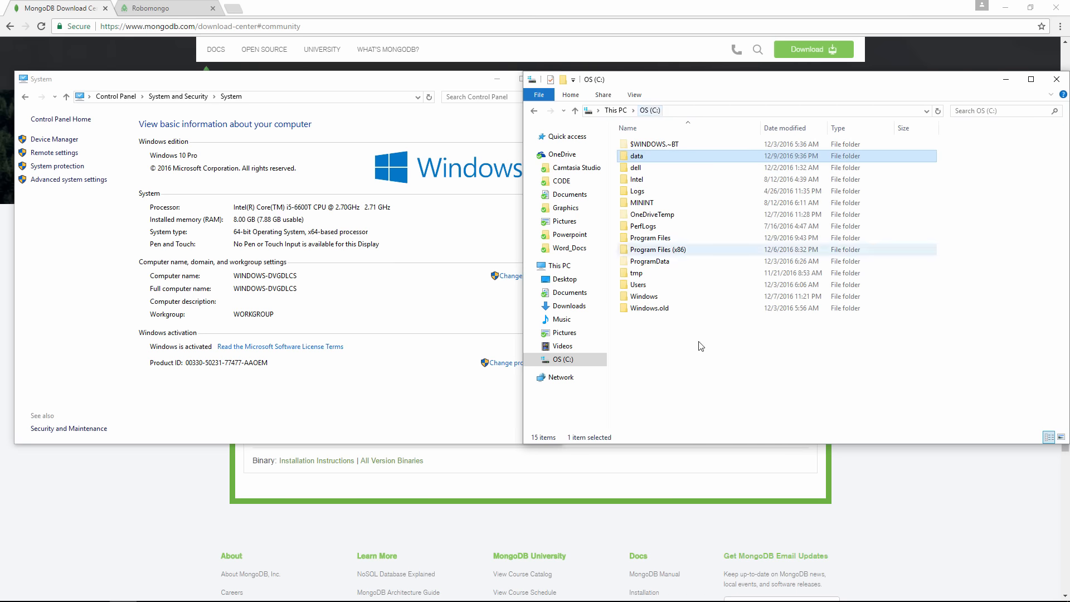
left_click(674, 369)
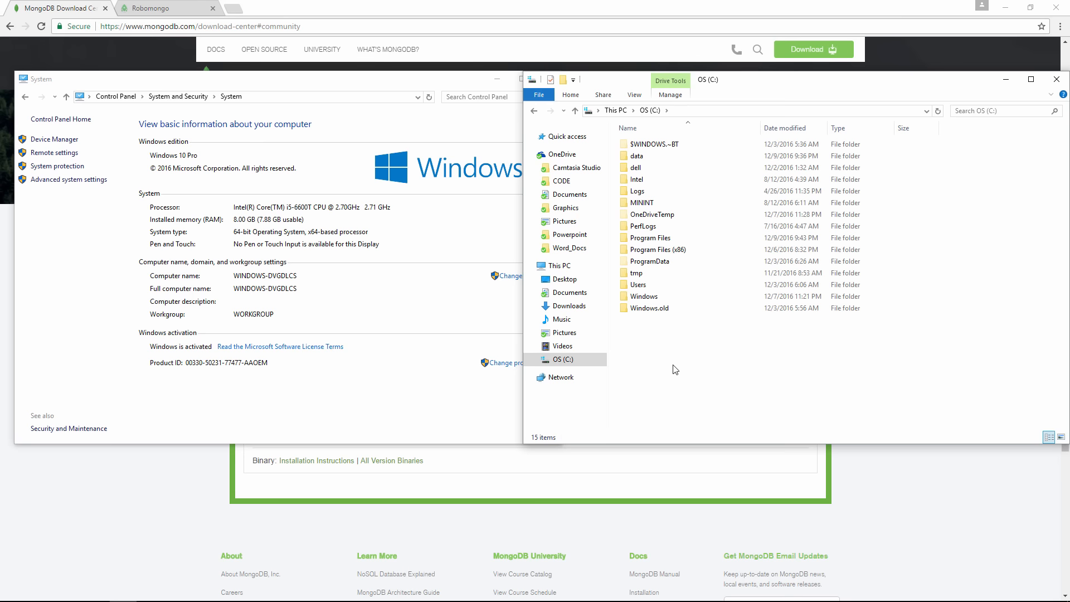
right_click(674, 369)
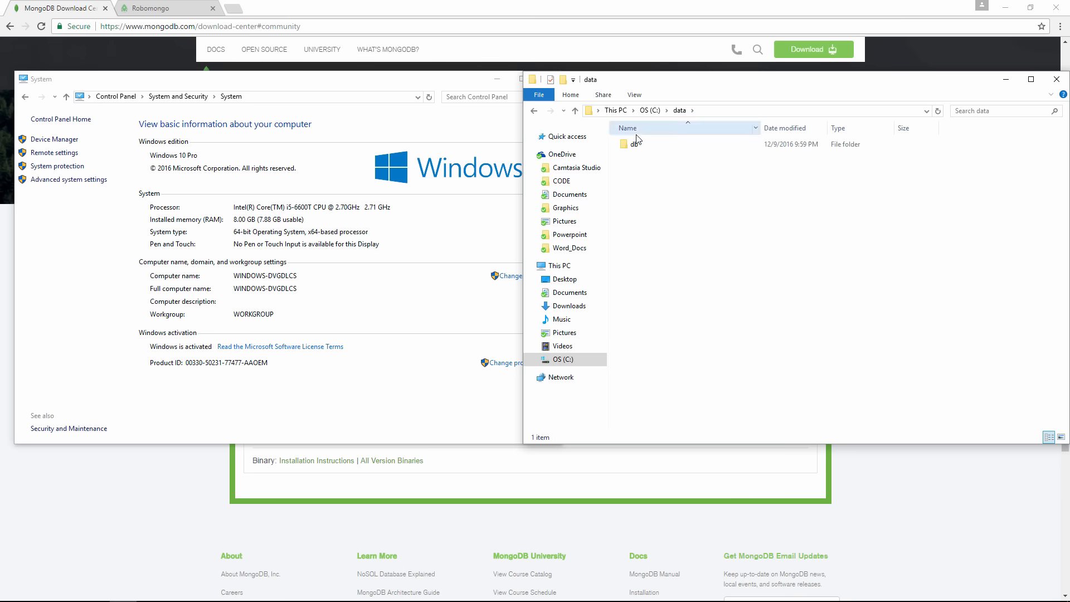
double_click(629, 144)
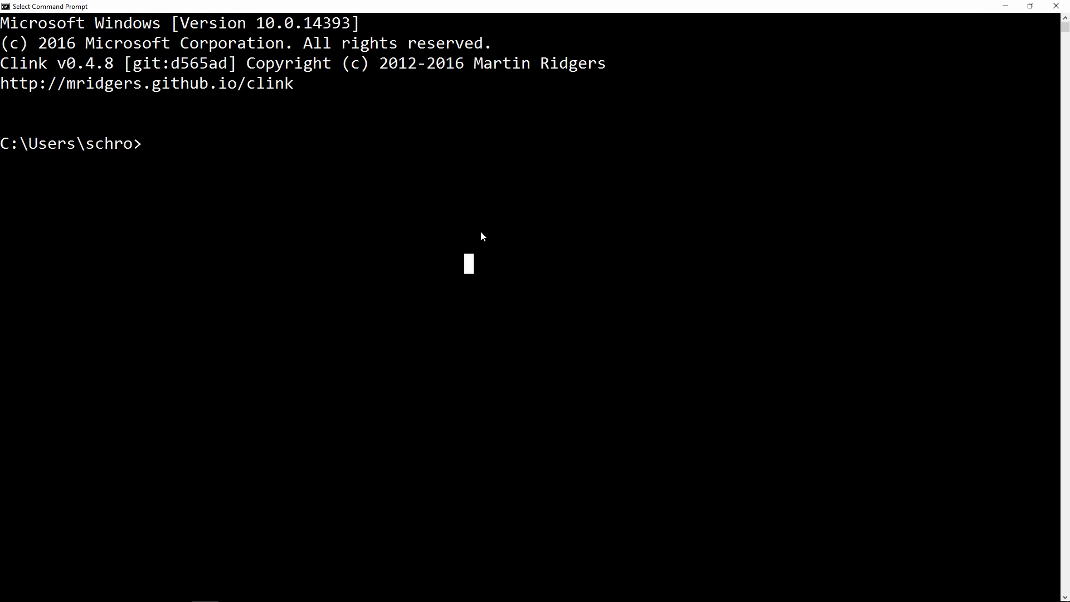
Run mongod in Command Prompt to launch the MongoDB server
type("mongod")
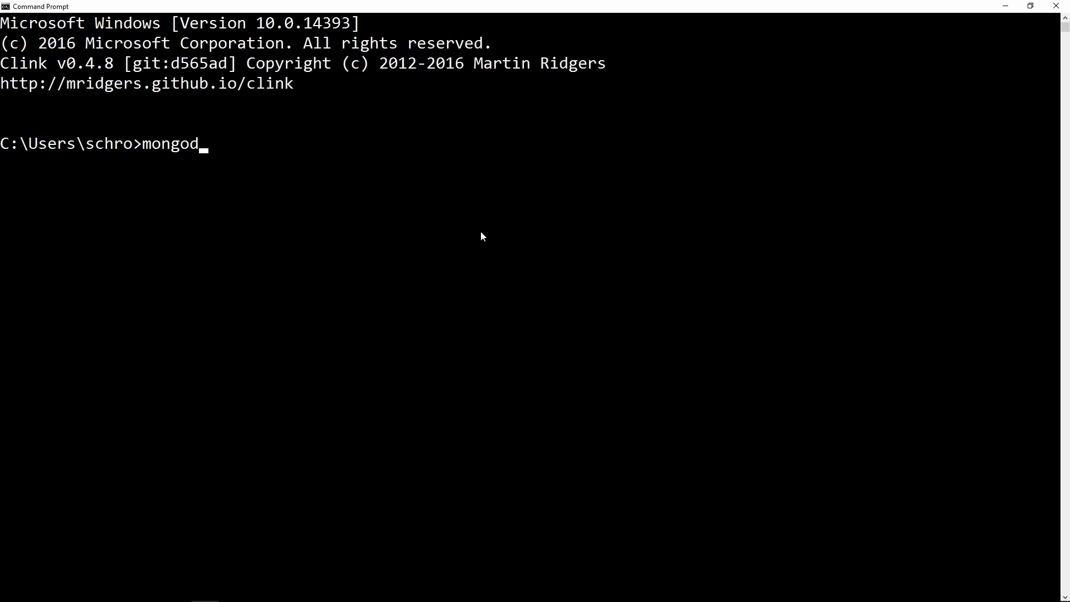
key("enter")
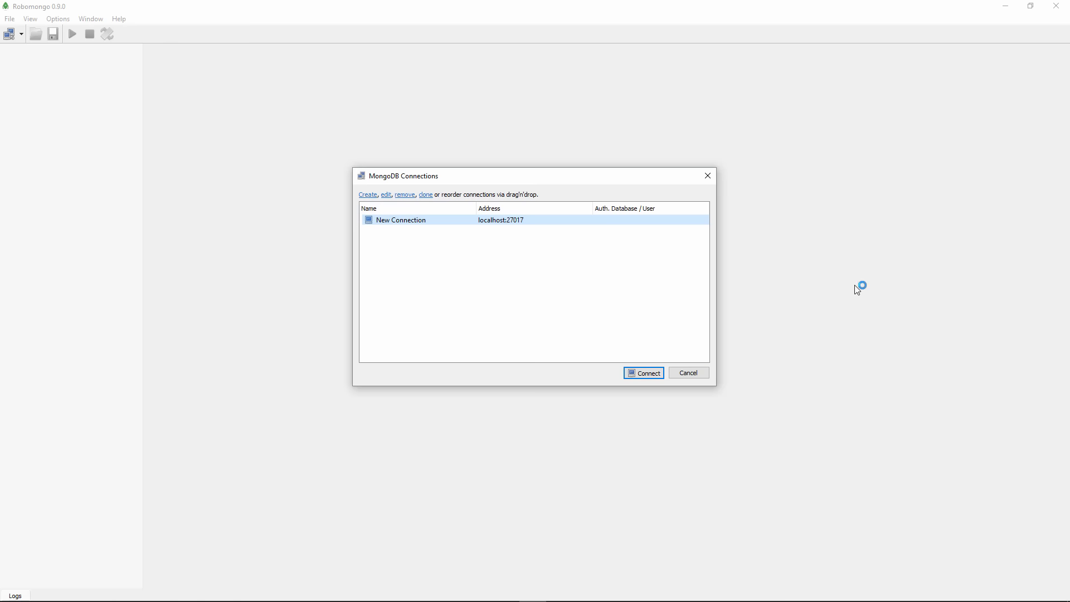
mouse_move(856, 294)
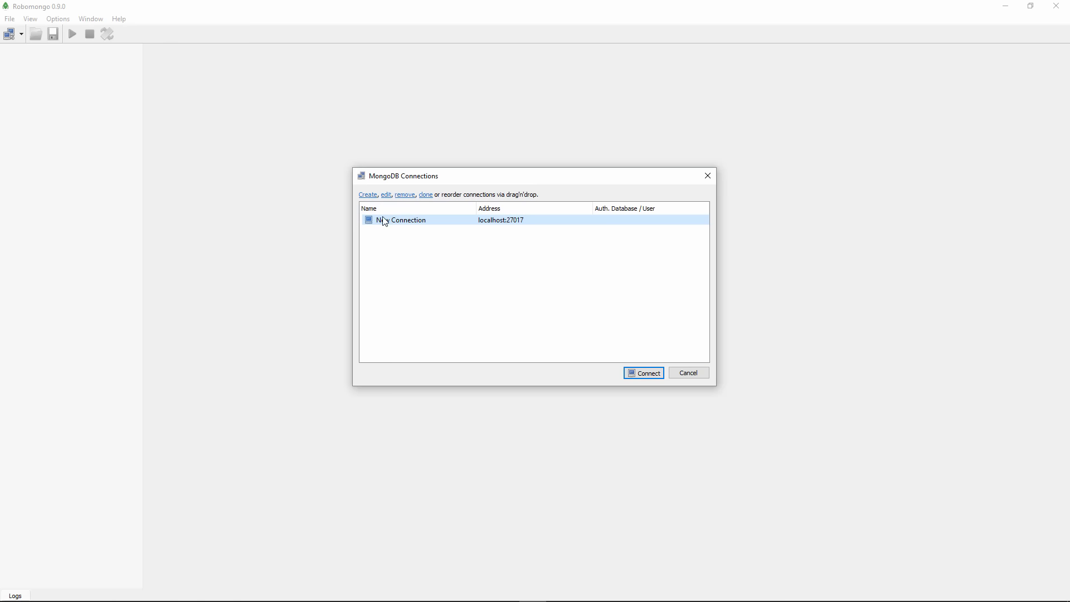
Review New Connection's authentication and address settings, then connect to localhost:27017
left_click(367, 195)
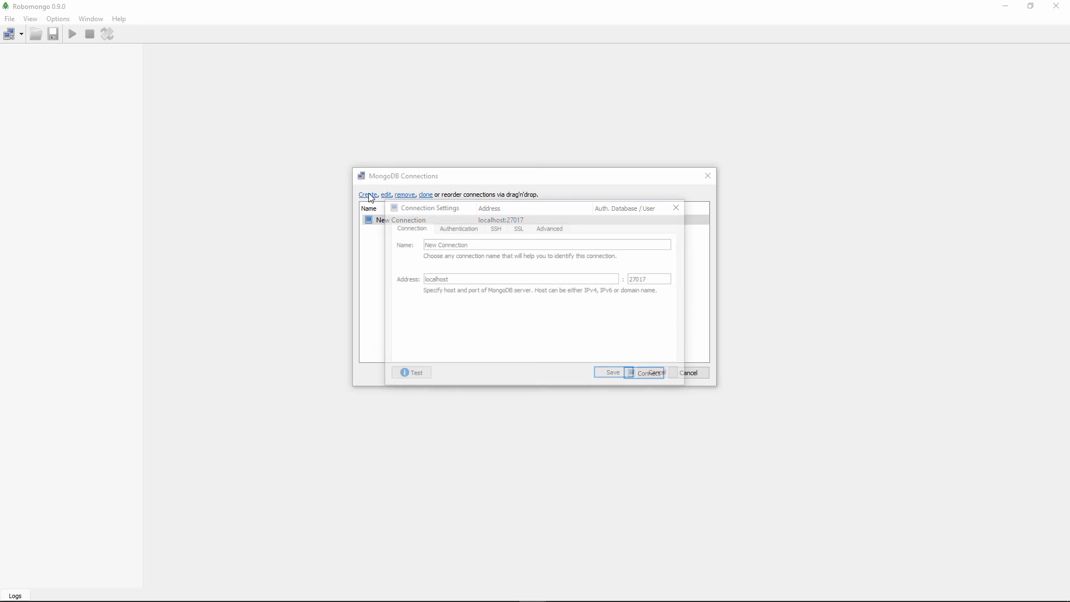
left_click(457, 227)
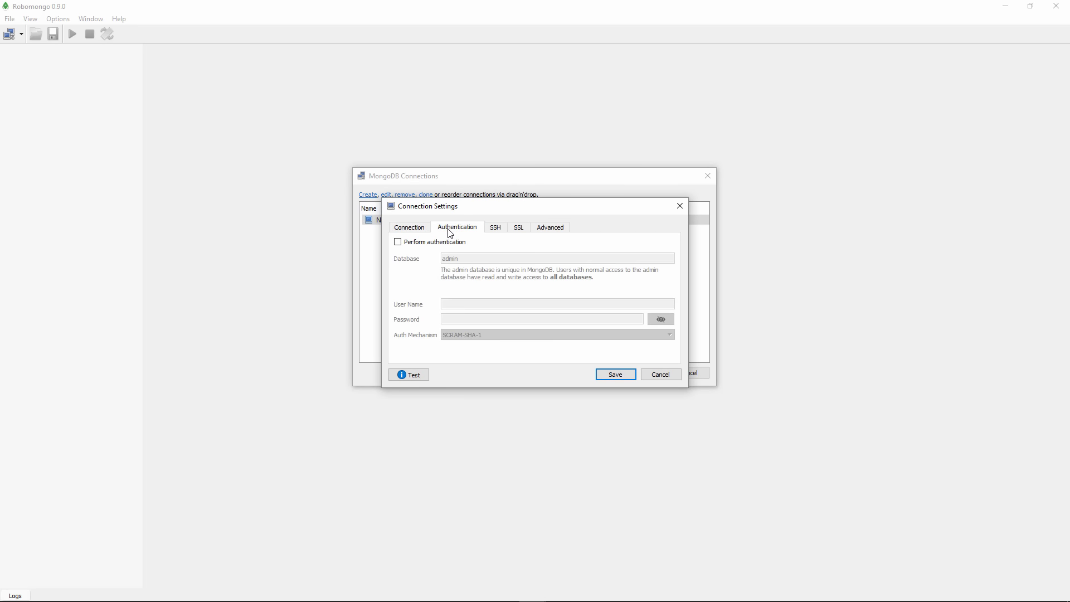
left_click(408, 228)
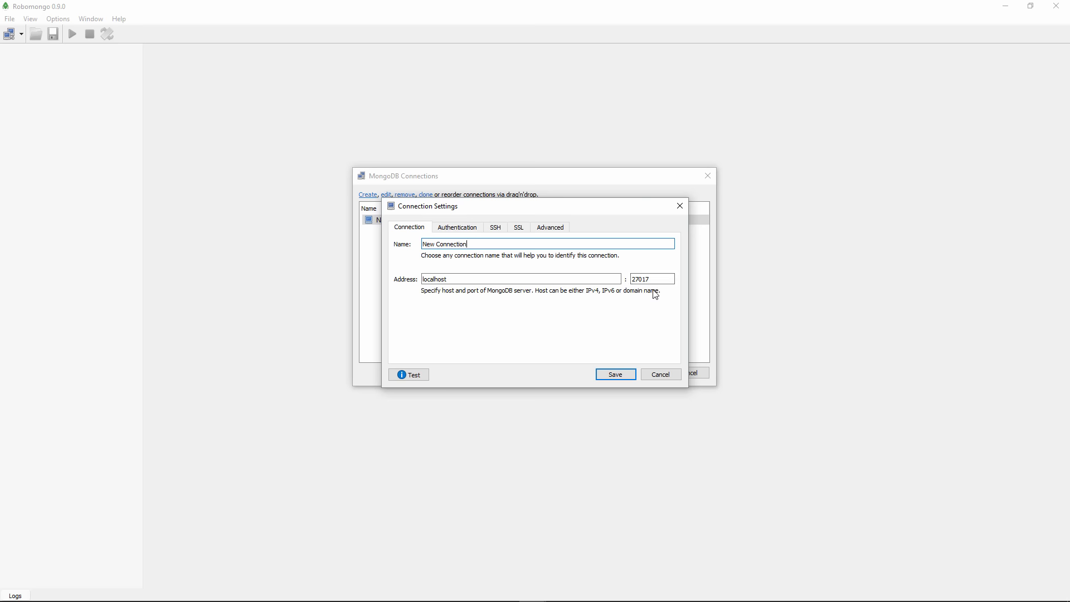
left_click(613, 374)
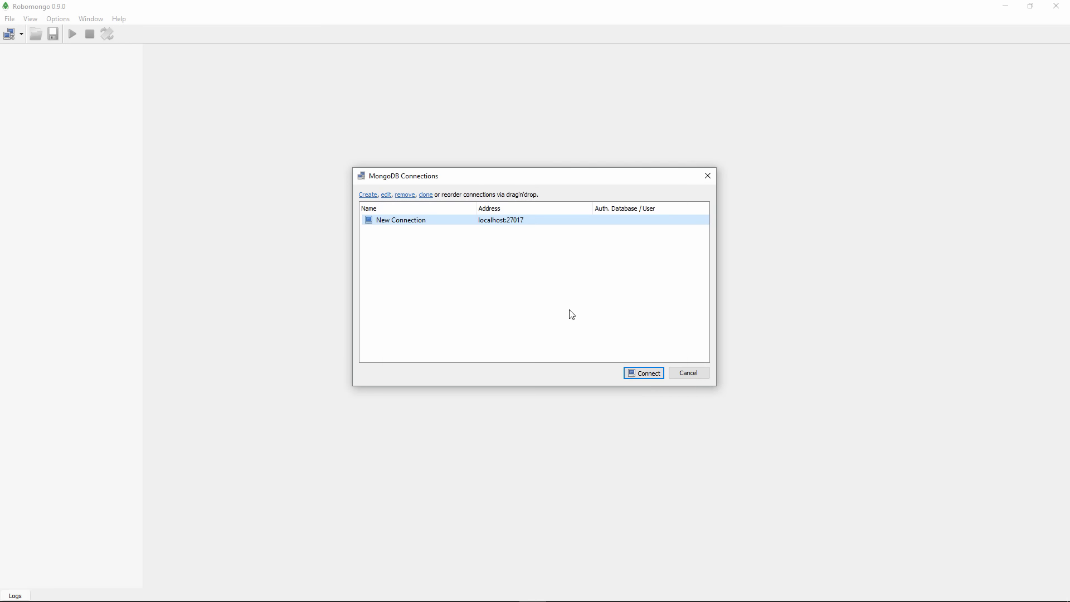
mouse_move(412, 230)
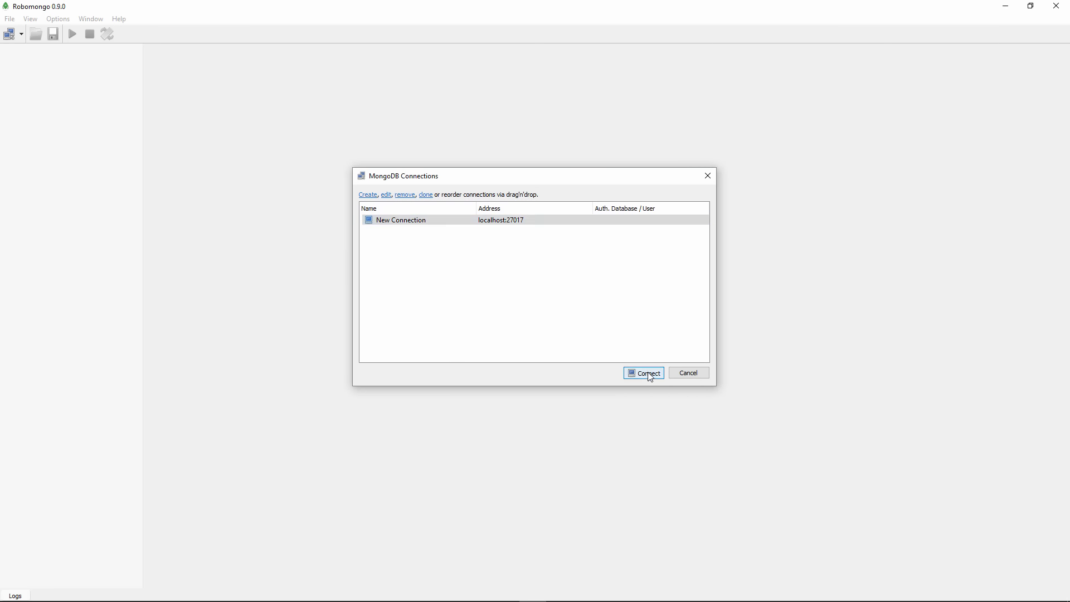
left_click(643, 373)
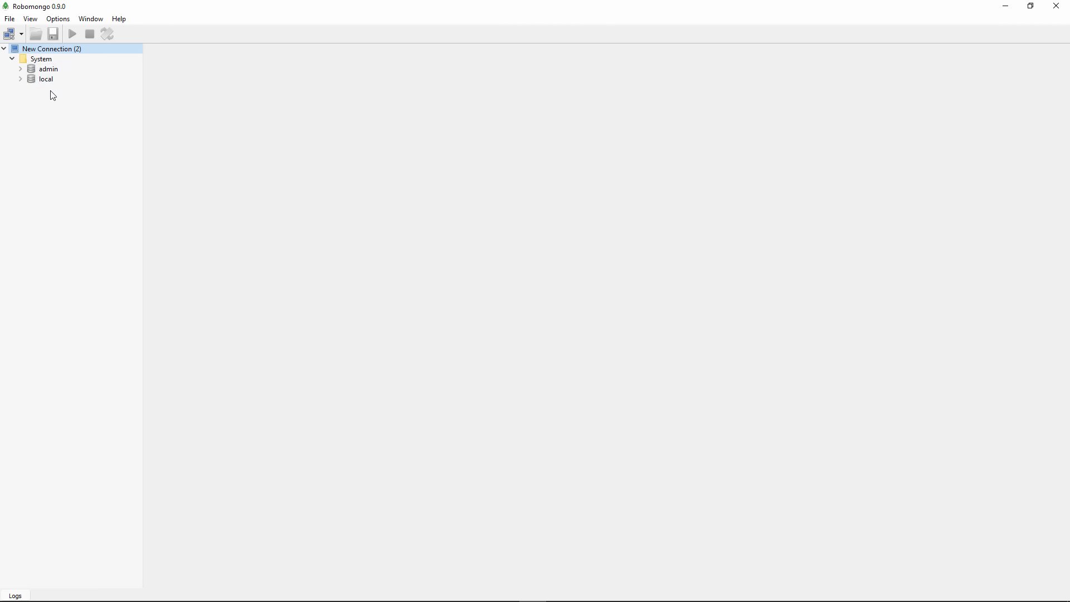
mouse_move(49, 110)
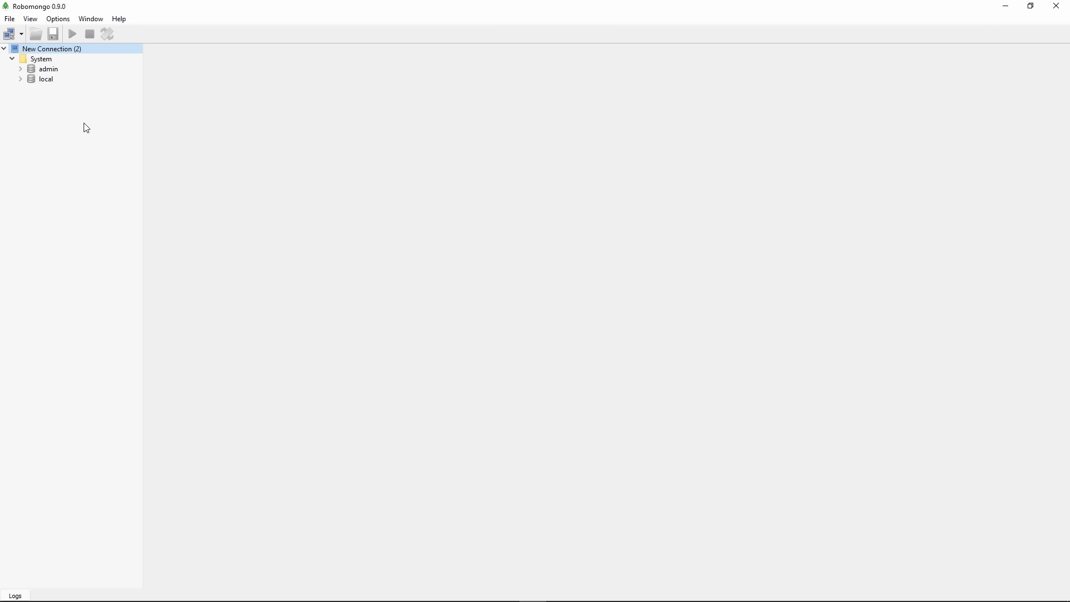
Inspect the admin and local System databases, then type mongo in the Node.js prompt
left_click(45, 79)
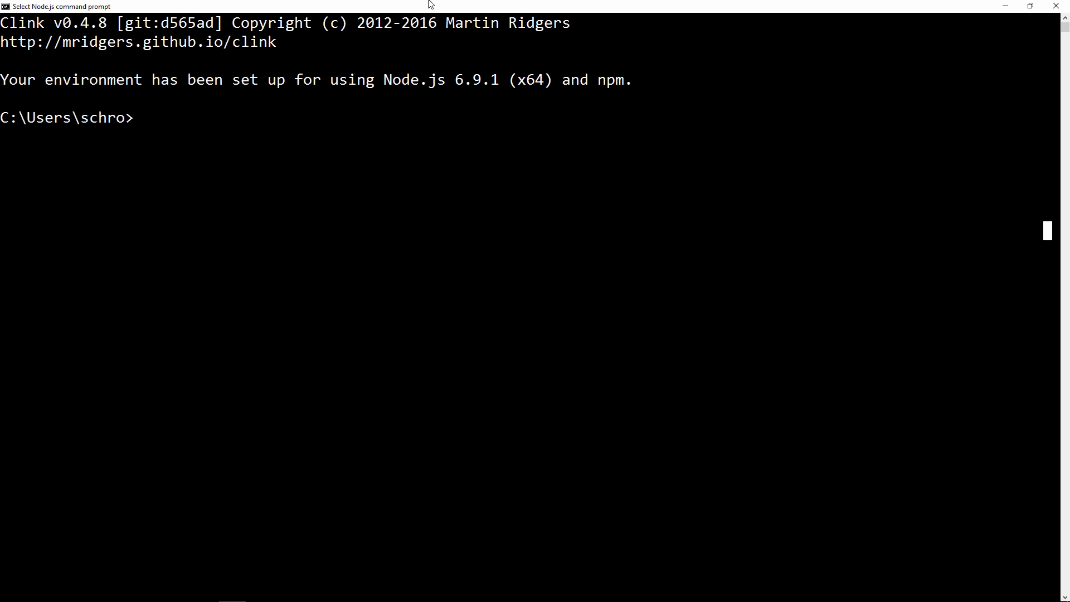
type("mongo")
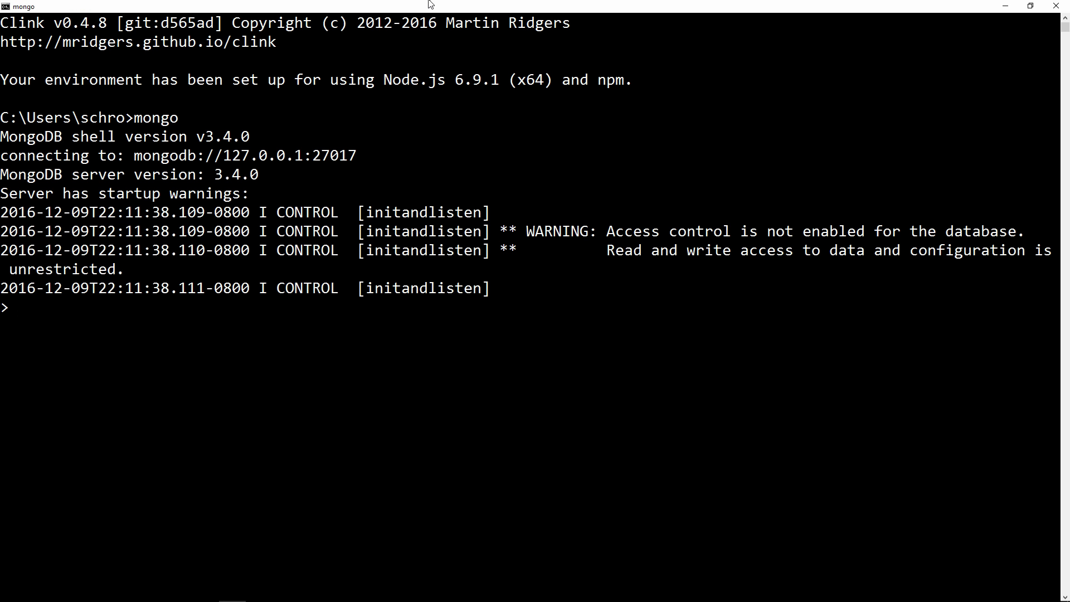
List the databases with show dbs and switch to the test database
type("u")
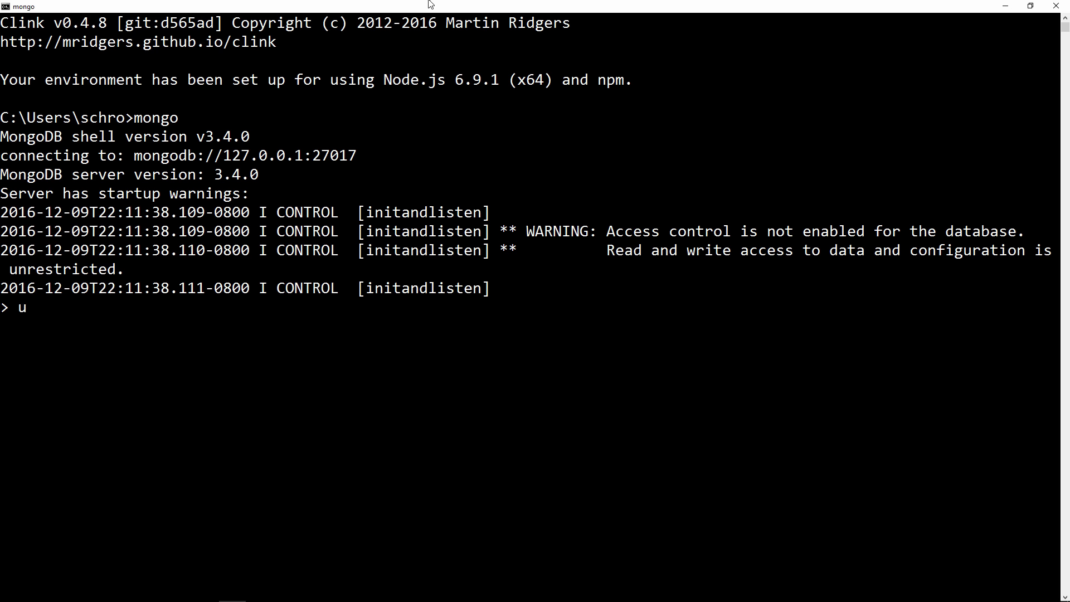
type("sh")
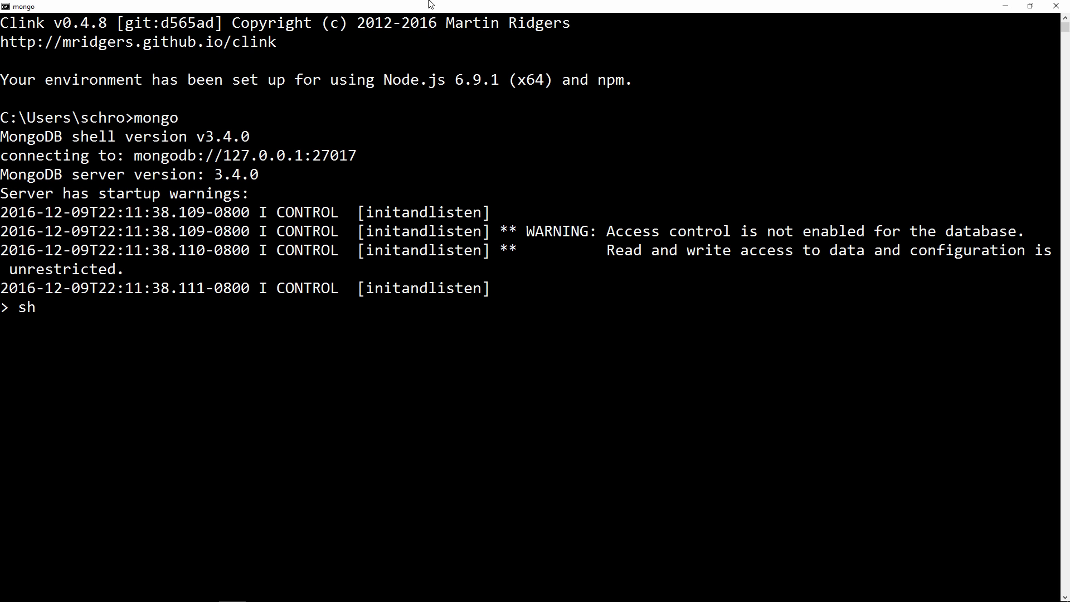
type("show dbs")
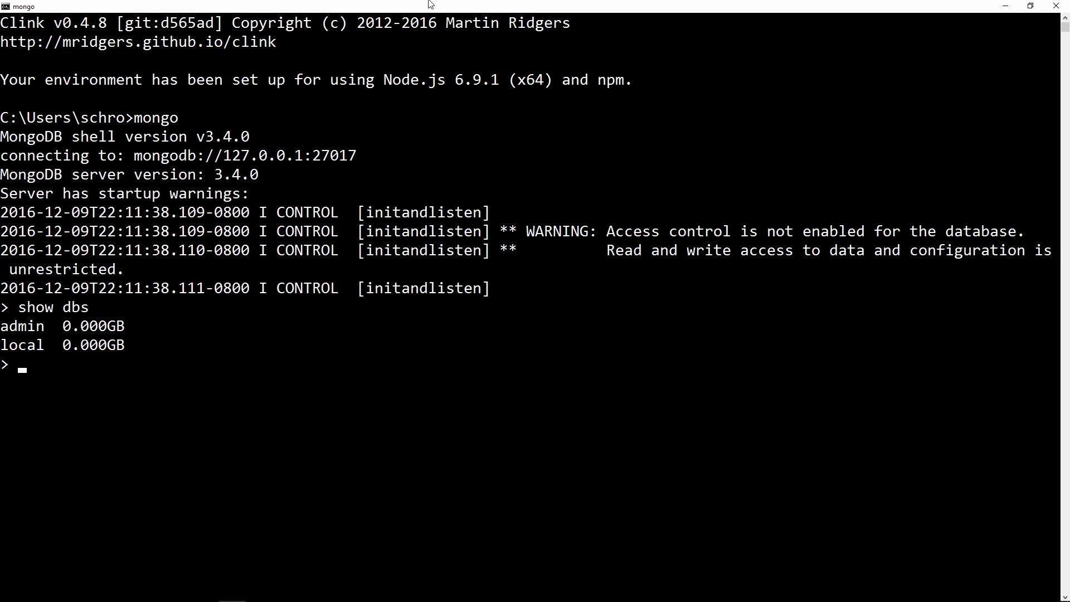
type("use")
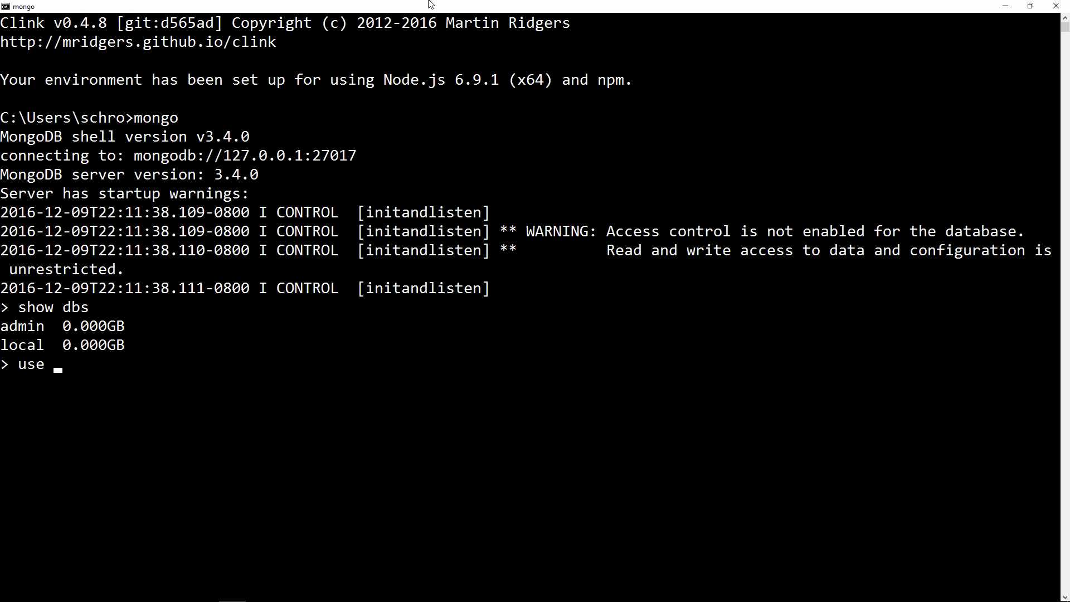
type("test")
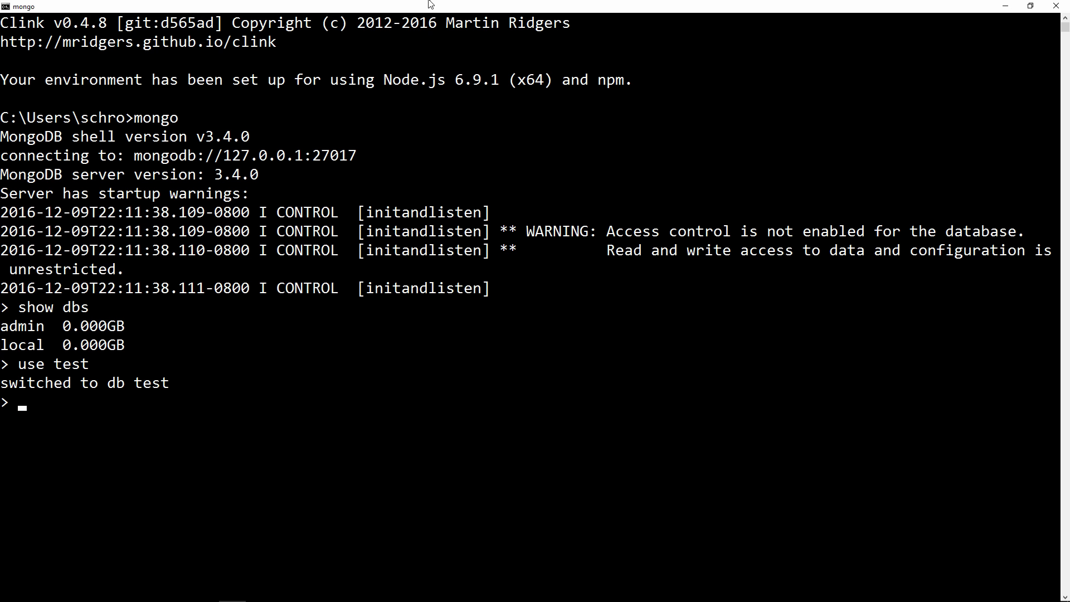
Begin typing db.createCollection('testCollection') in the shell
type("db")
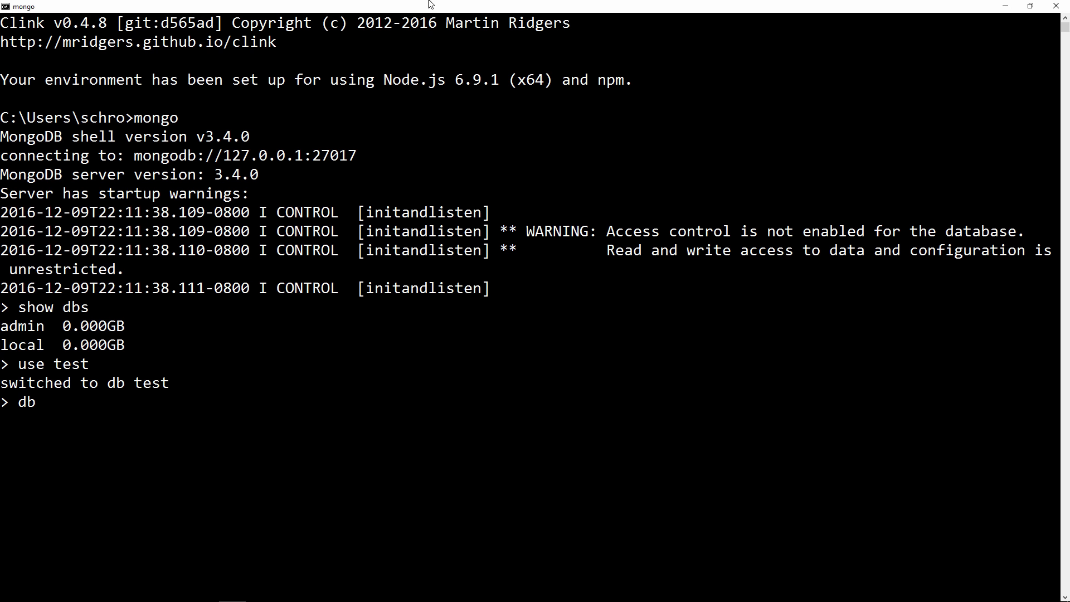
type(".crea")
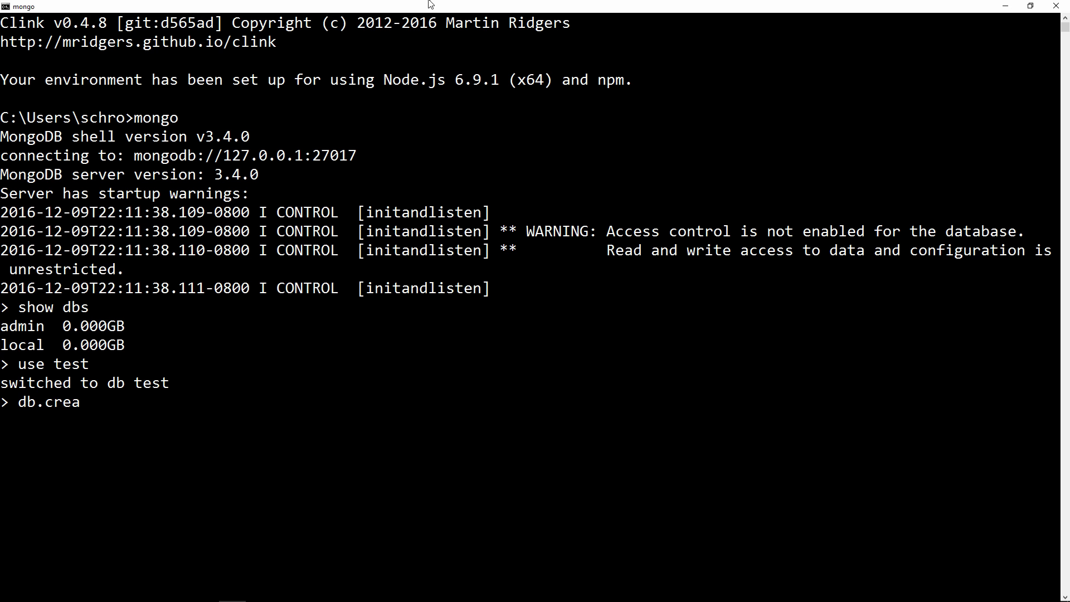
type("teCollection")
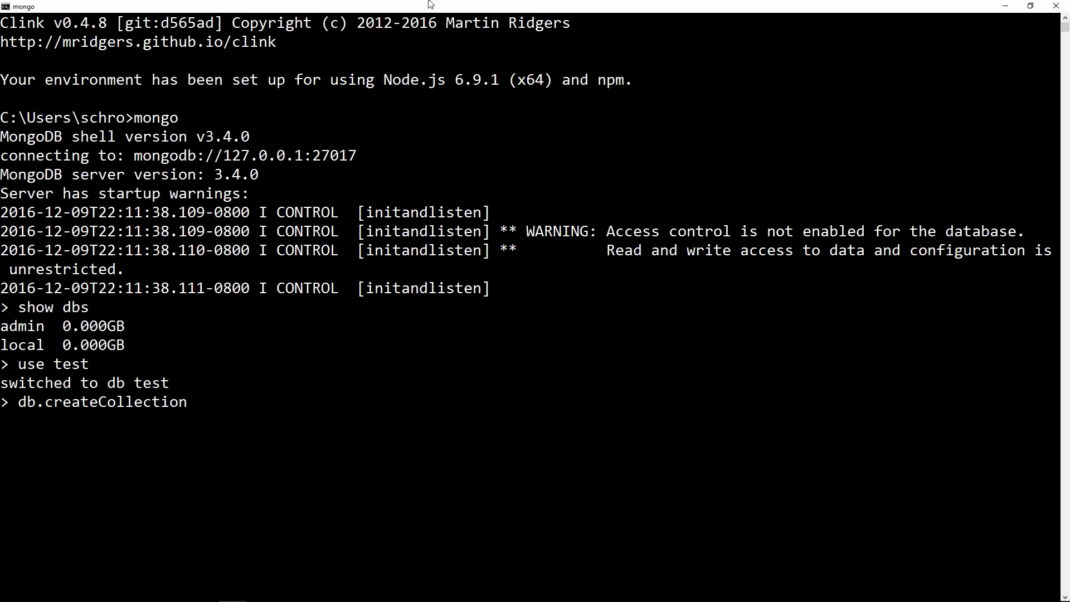
type("(")
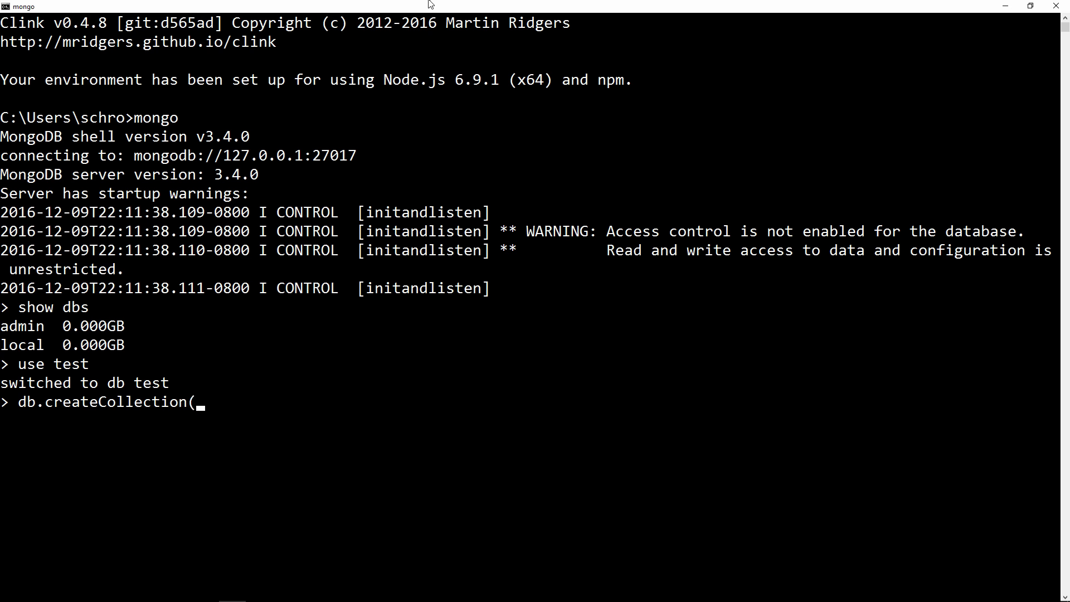
type("'")
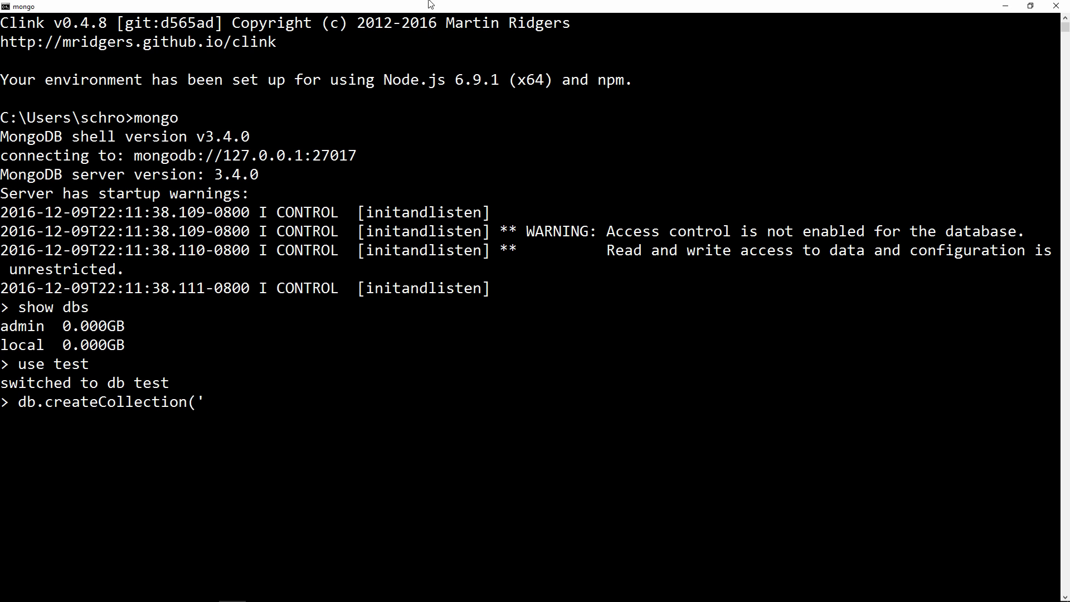
type("testCollet")
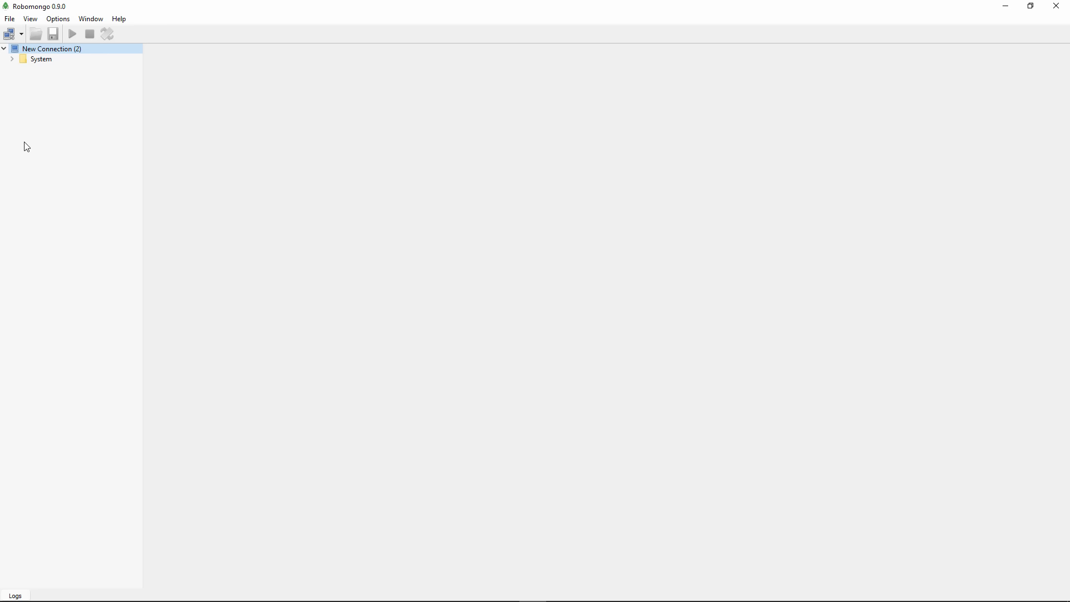
mouse_move(16, 83)
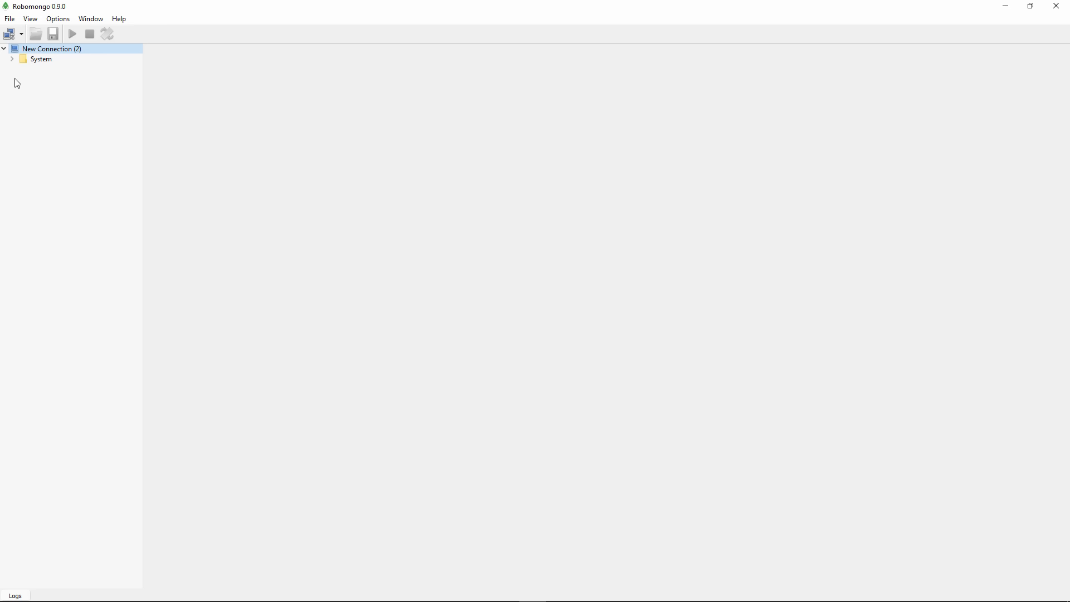
Refresh New Connection and open test's testCollection, which returns 0 records
left_click(4, 48)
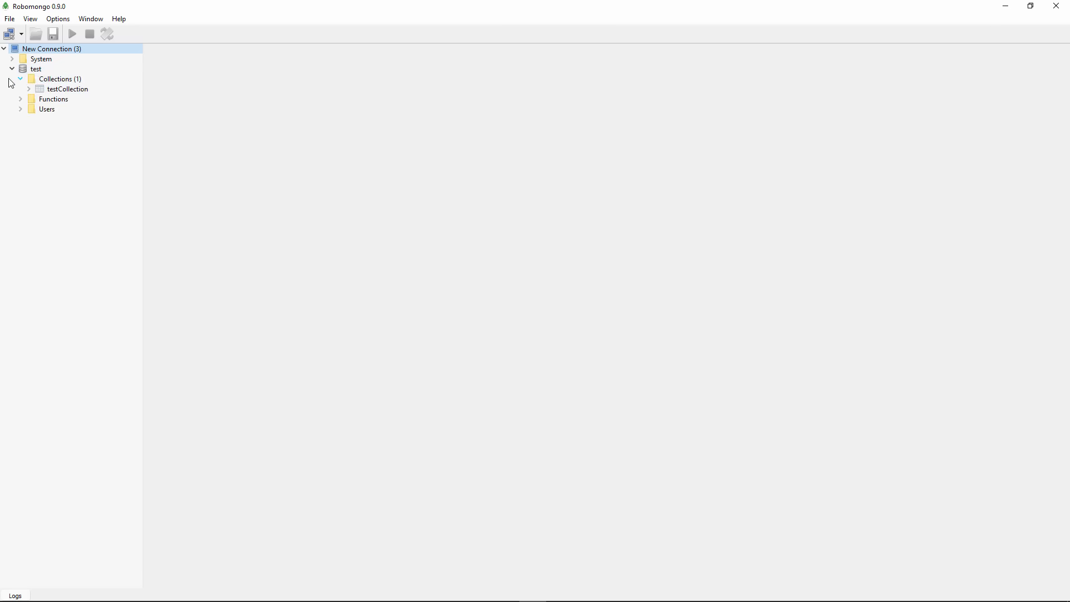
left_click(67, 88)
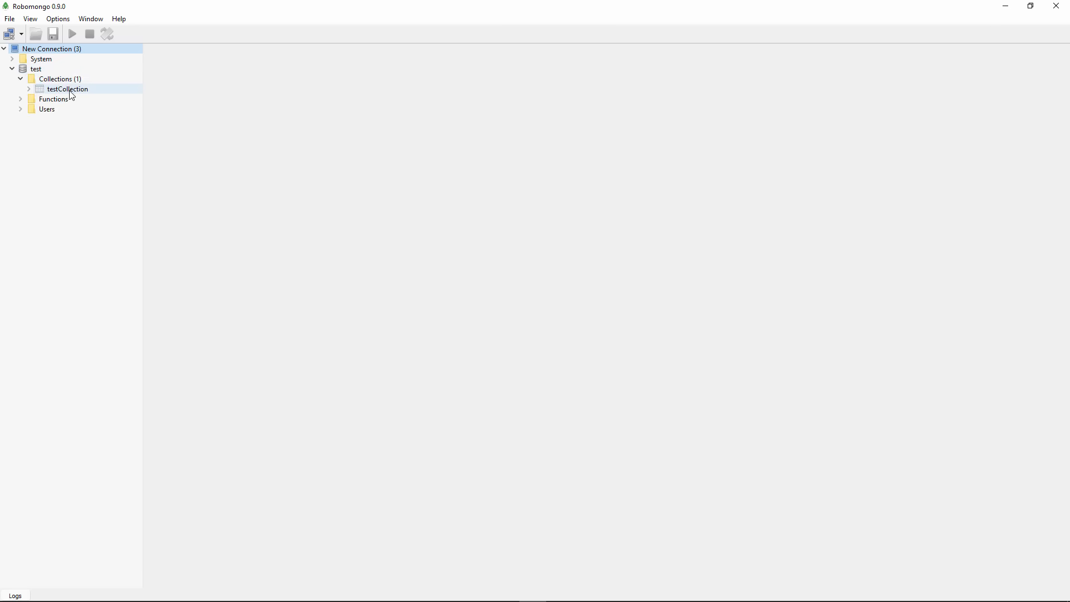
double_click(68, 89)
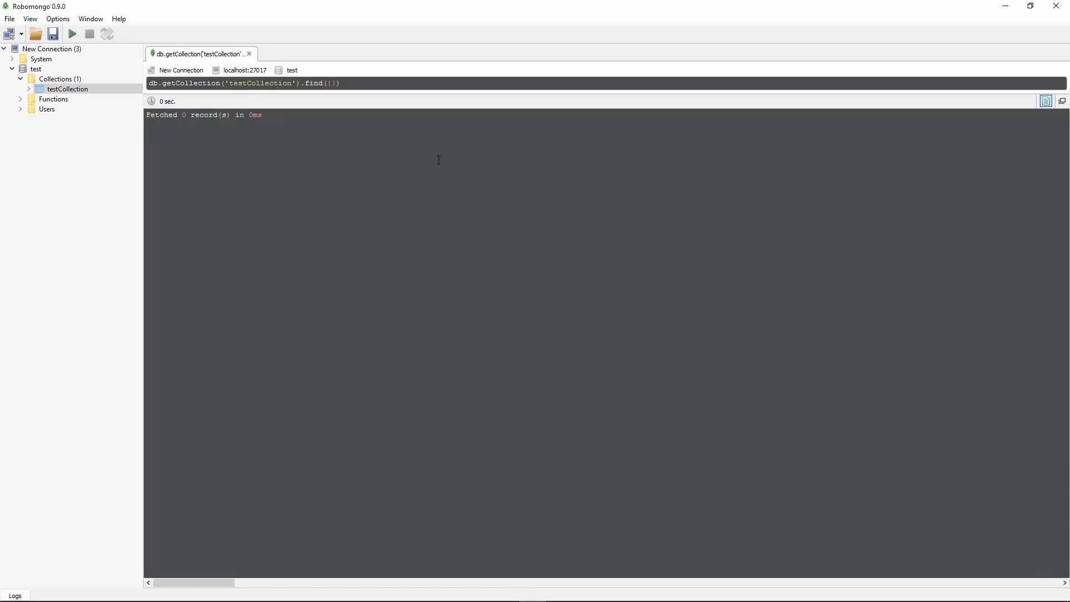
mouse_move(541, 188)
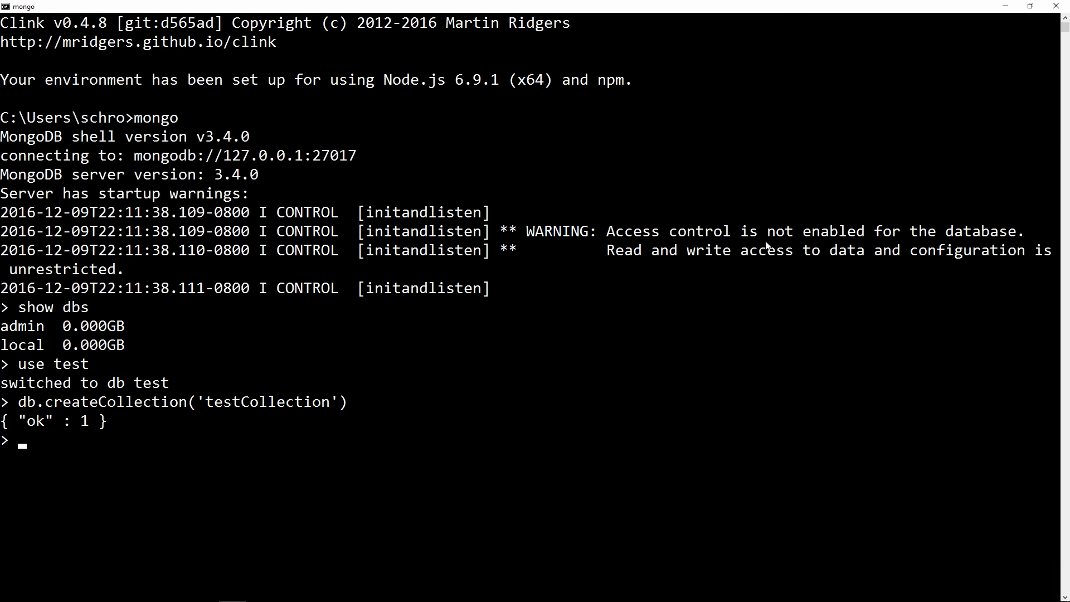
Insert {name: 'jim', friends: 1, address: '123 fake st'} into testCollection via db.testCollection.insert
type("db.")
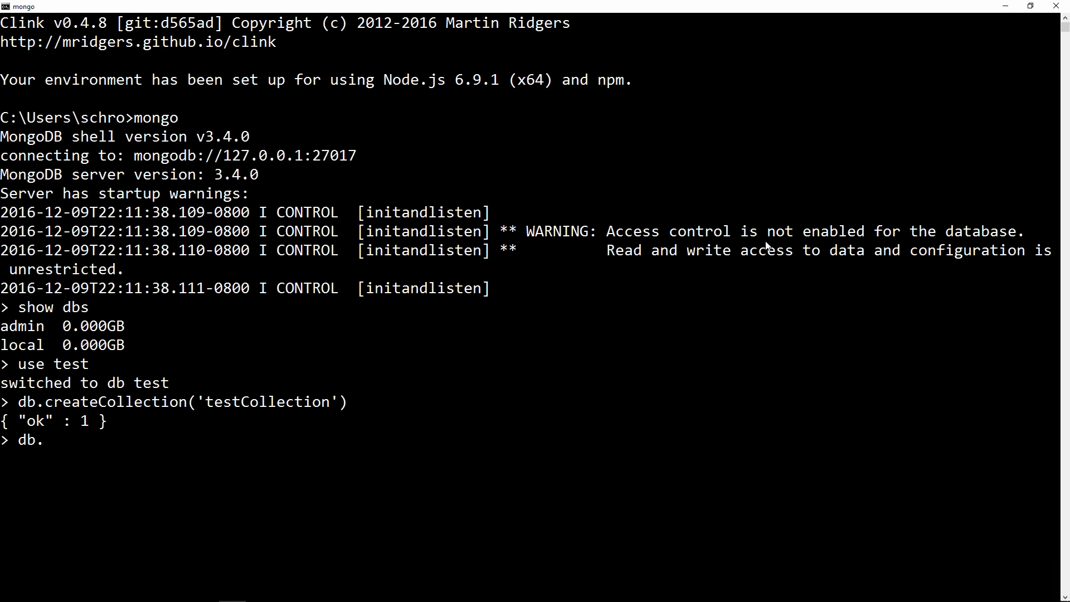
type("testCollection(")
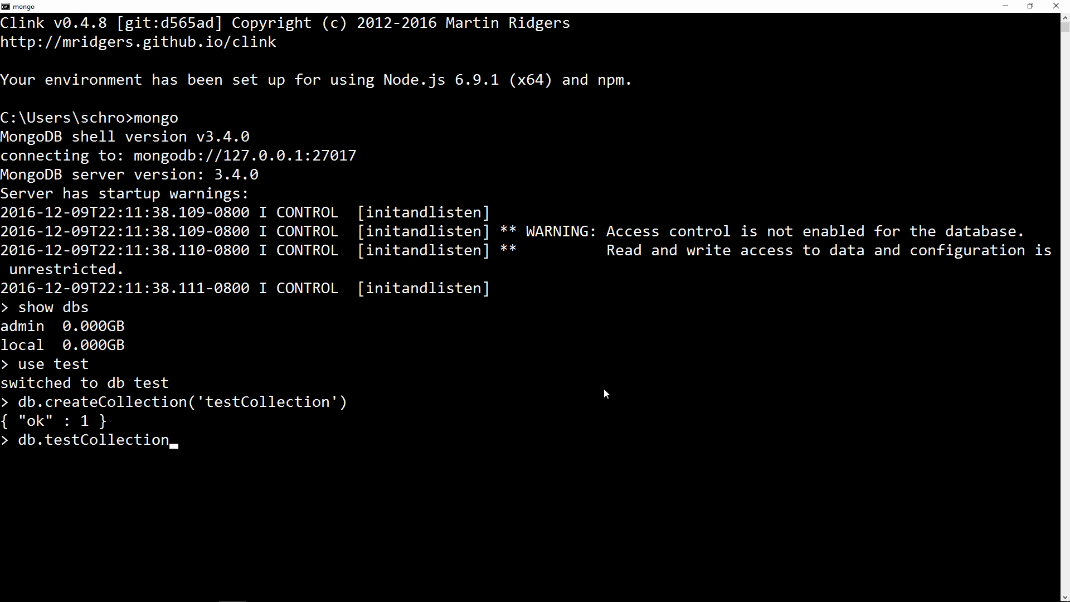
type(".insert(")
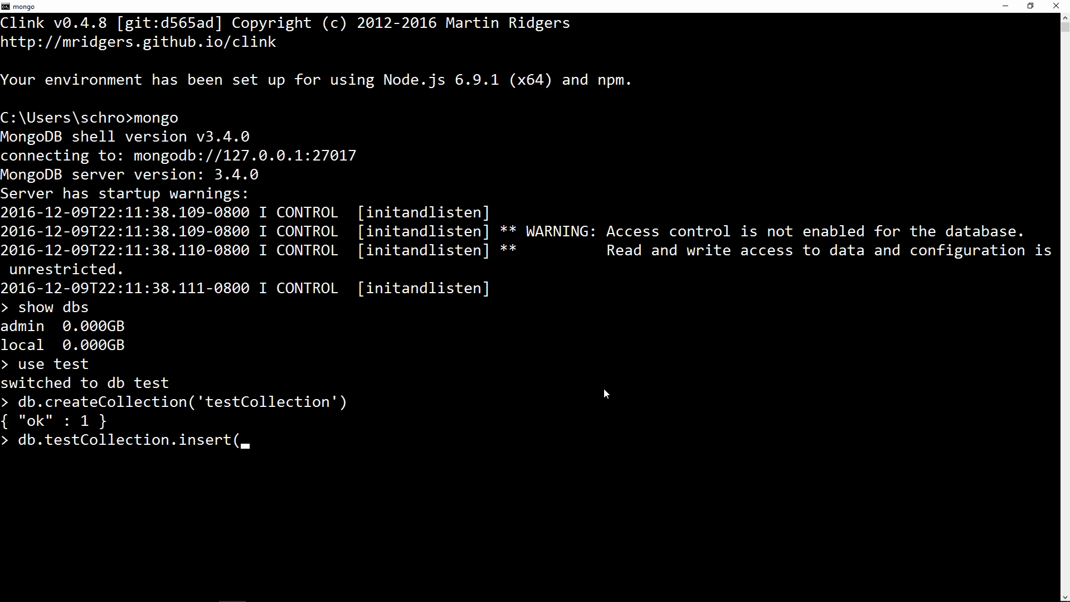
type("{")
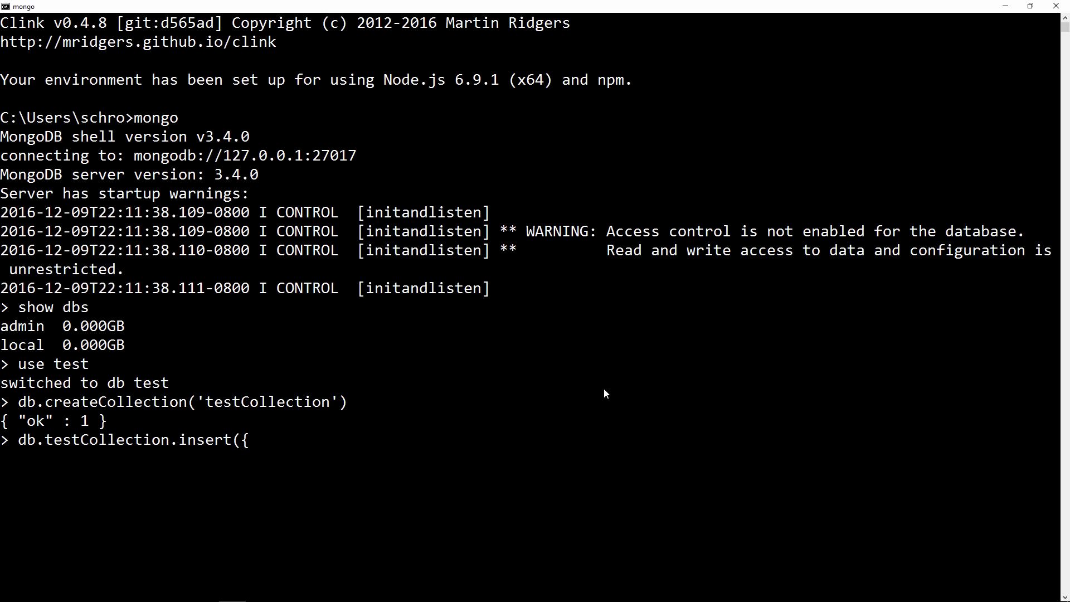
type("\"name")
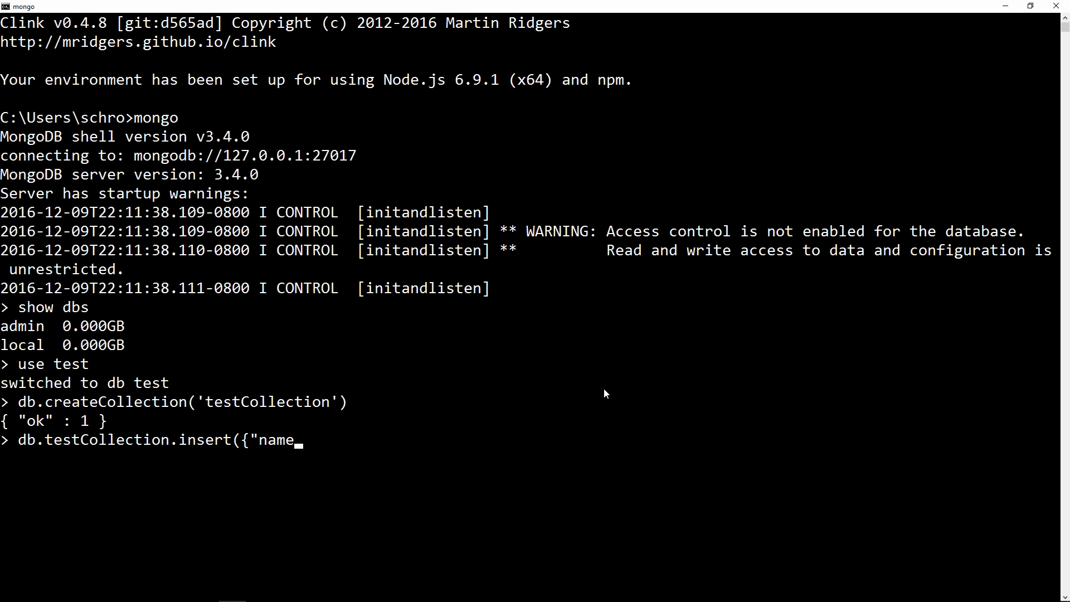
type("\": \"jim\"")
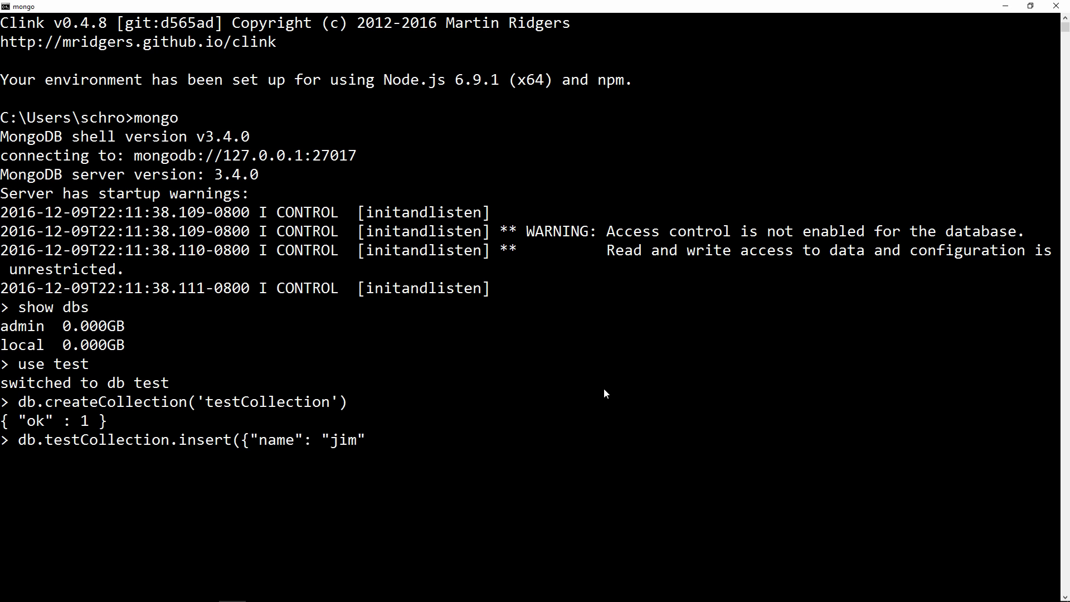
type(", \"friend")
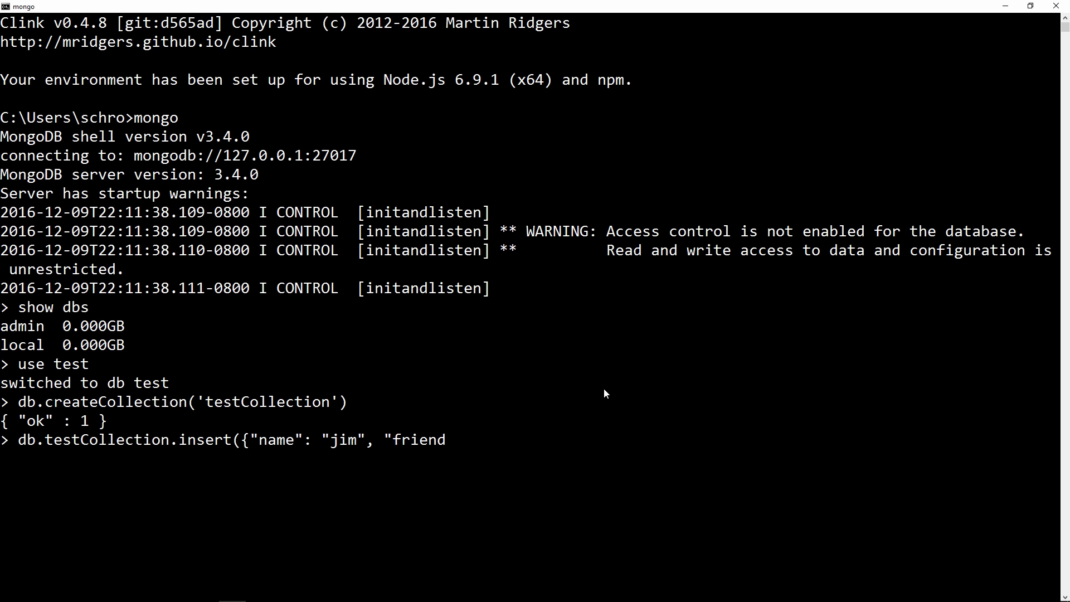
type("s\": 1")
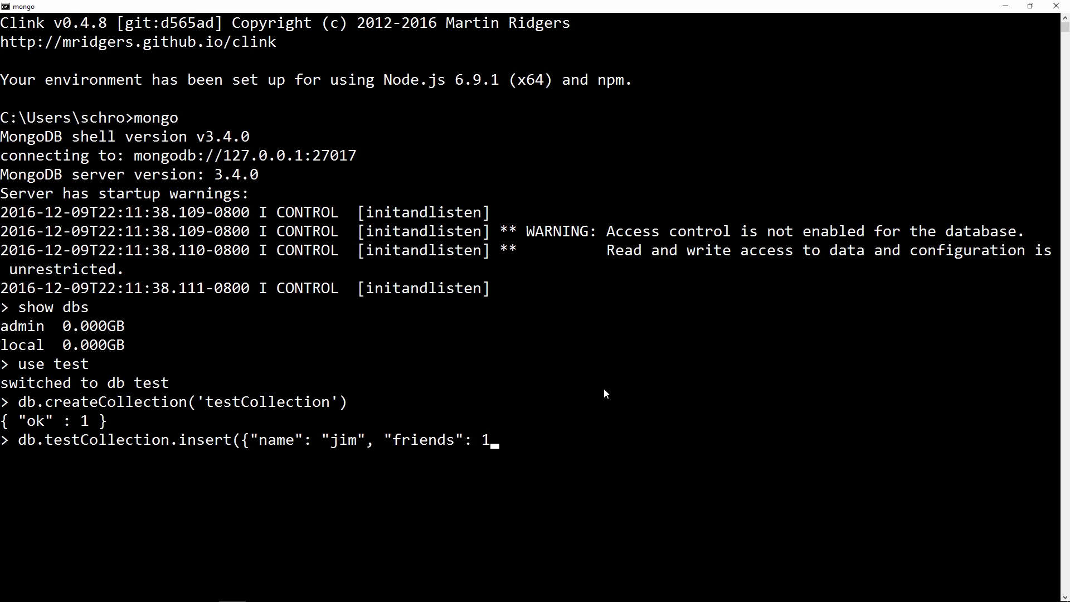
type(", \"a")
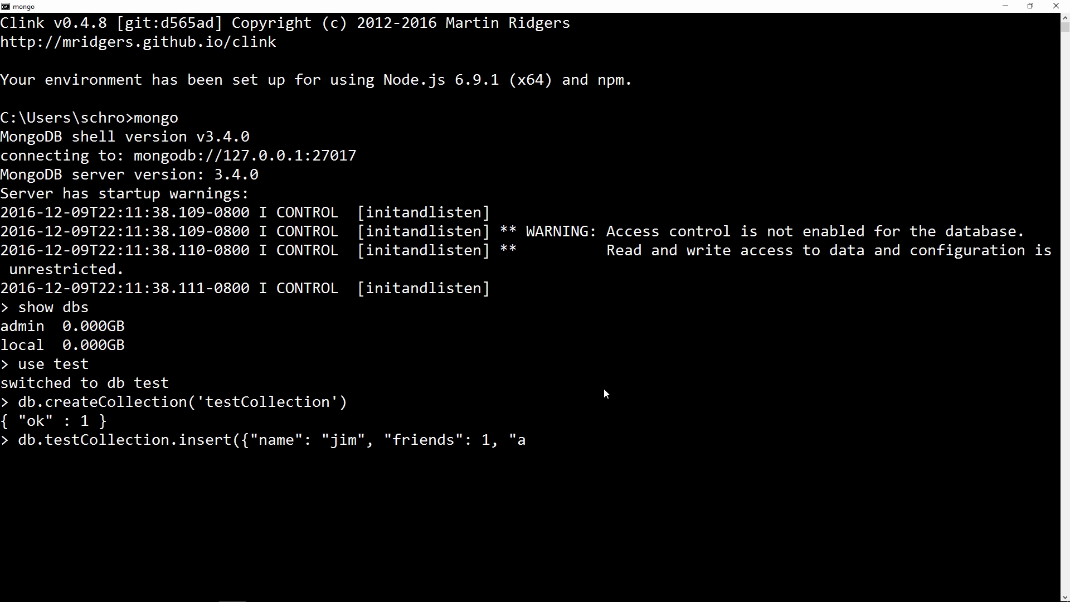
type("ddress\": \"123 fae")
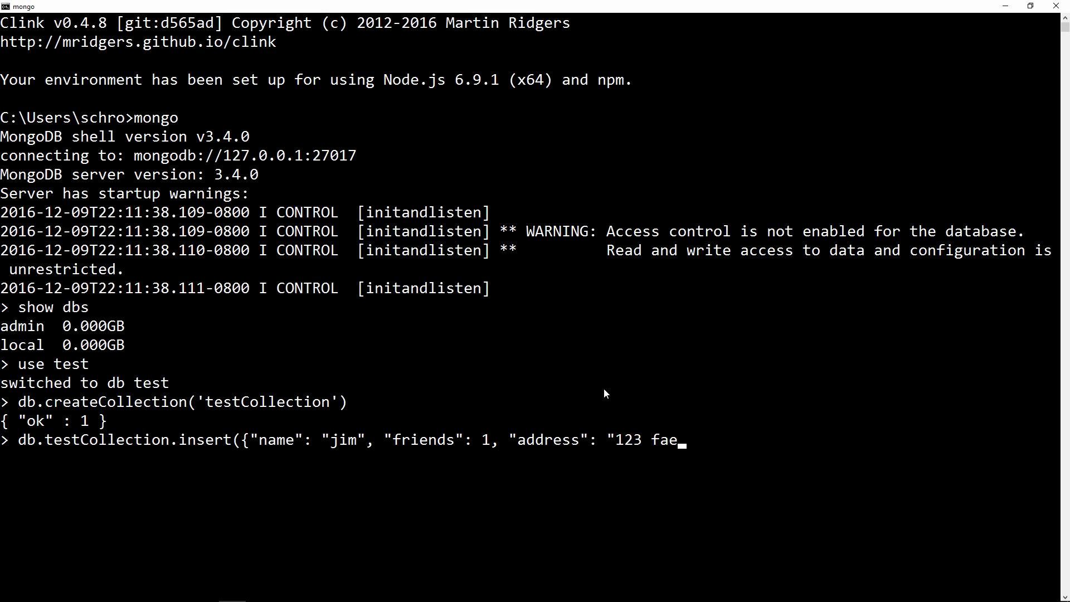
type("ke st\"})")
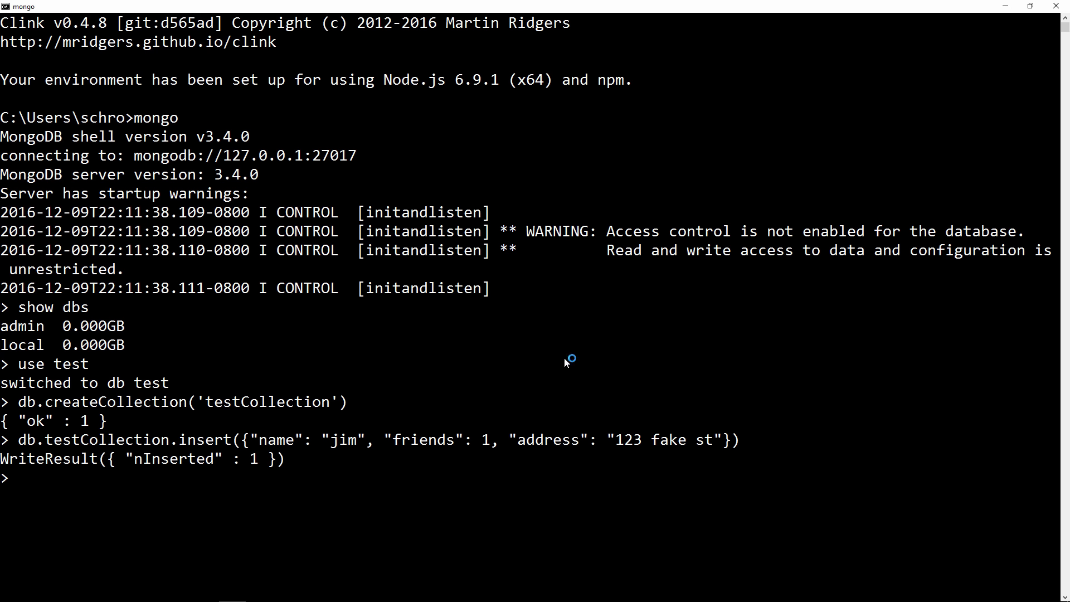
mouse_move(567, 401)
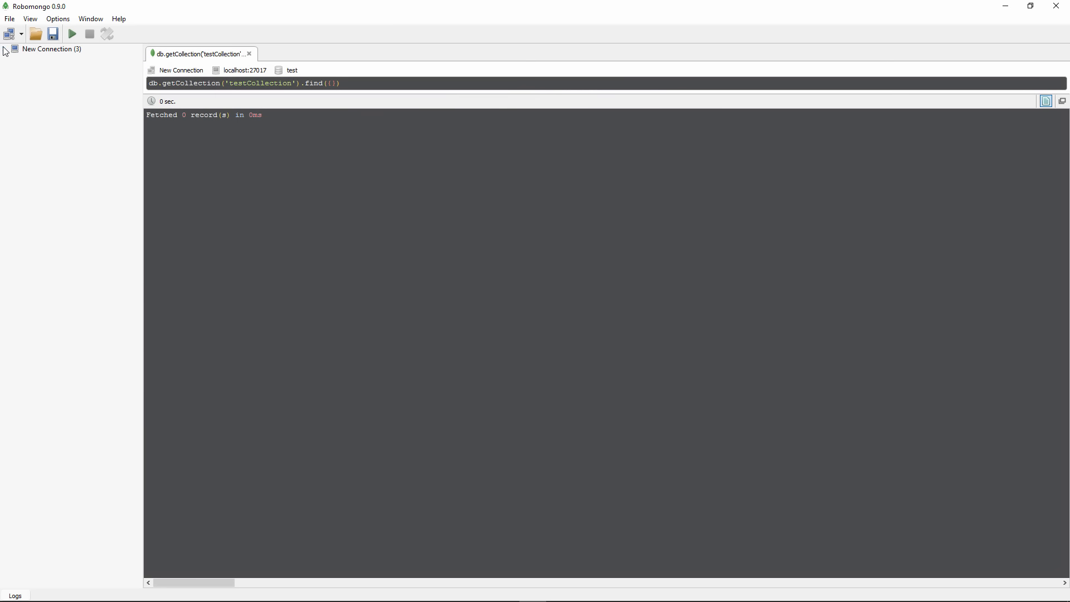
Open testCollection and expand jim's document to show _id, name, friends and address
left_click(4, 48)
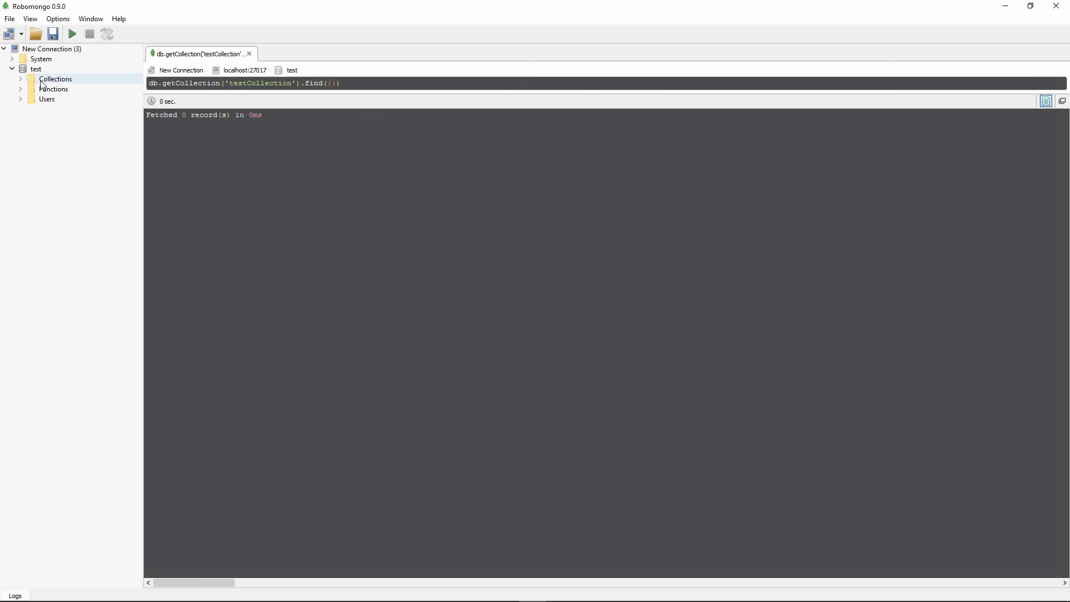
double_click(68, 89)
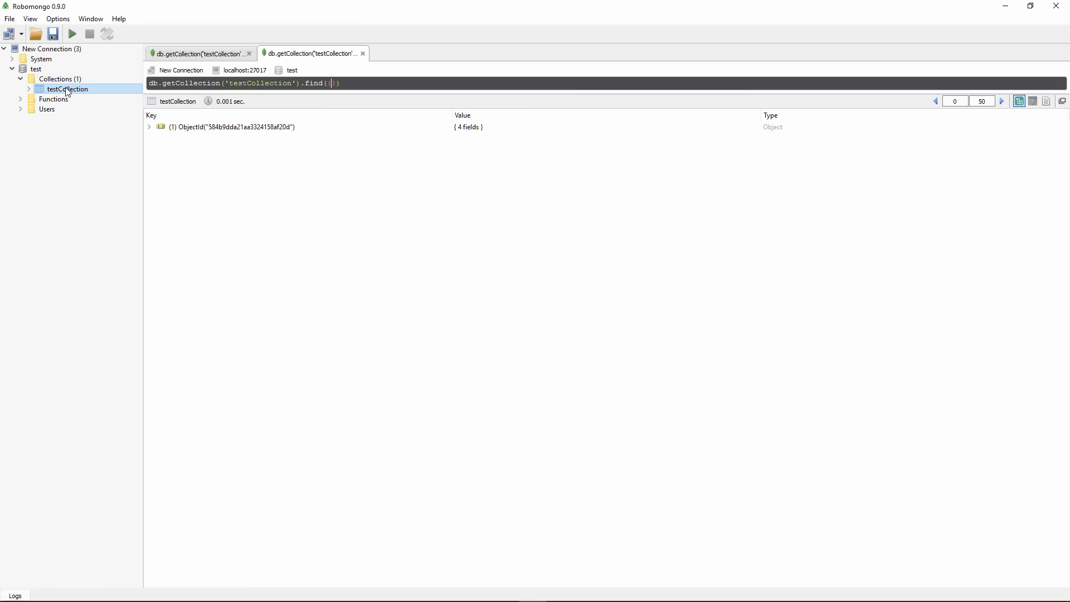
left_click(232, 127)
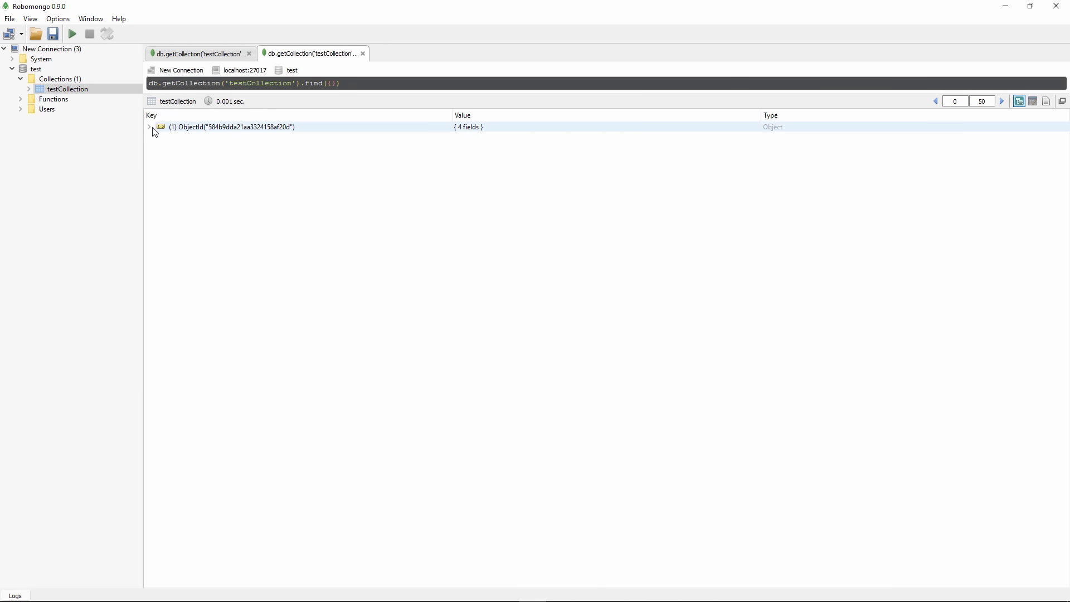
left_click(149, 128)
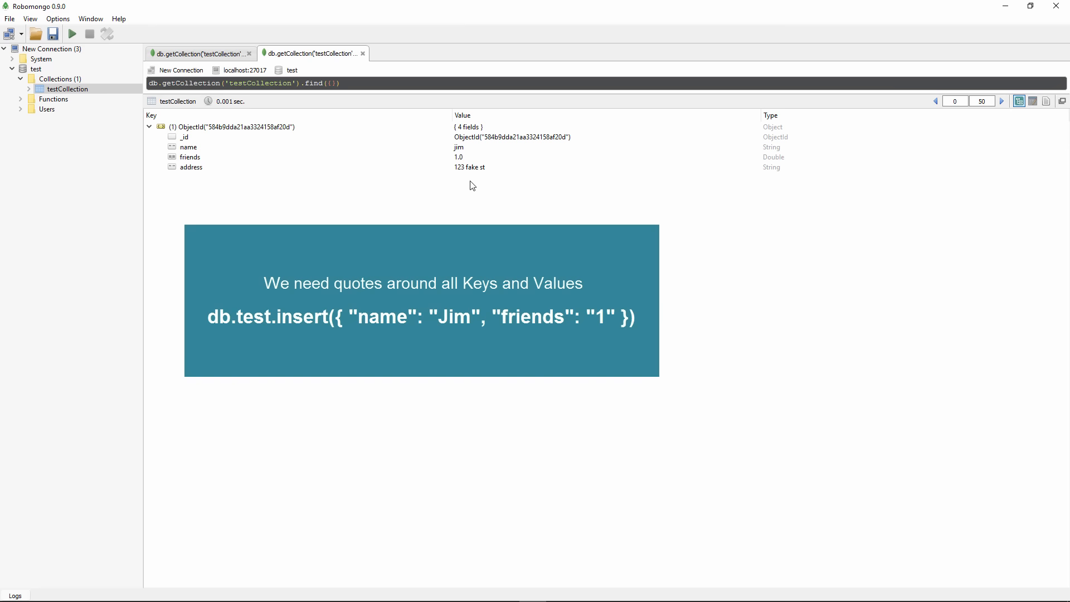
mouse_move(548, 225)
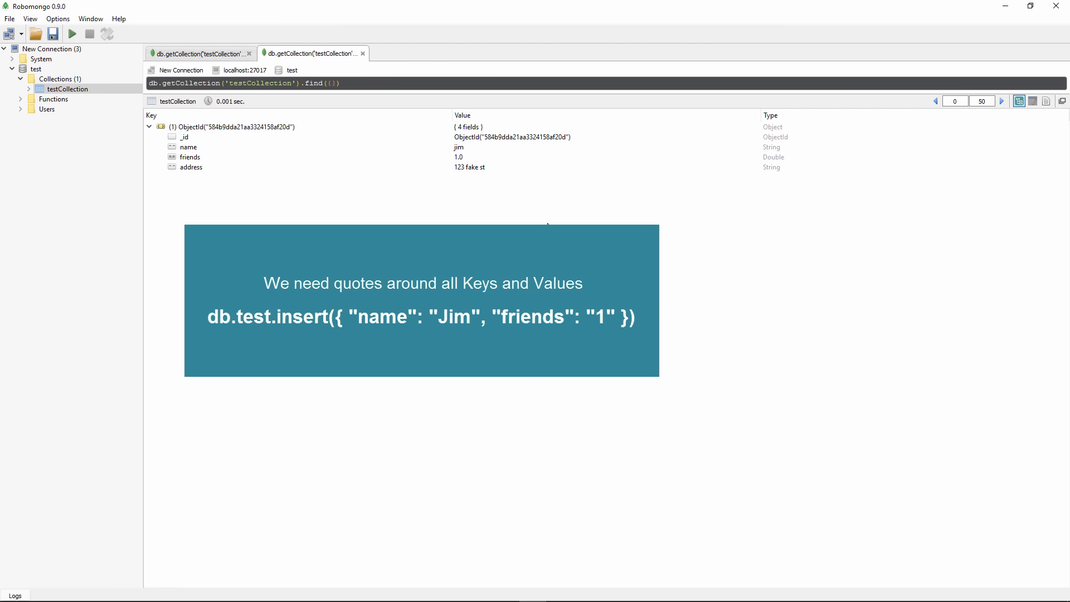
mouse_move(562, 190)
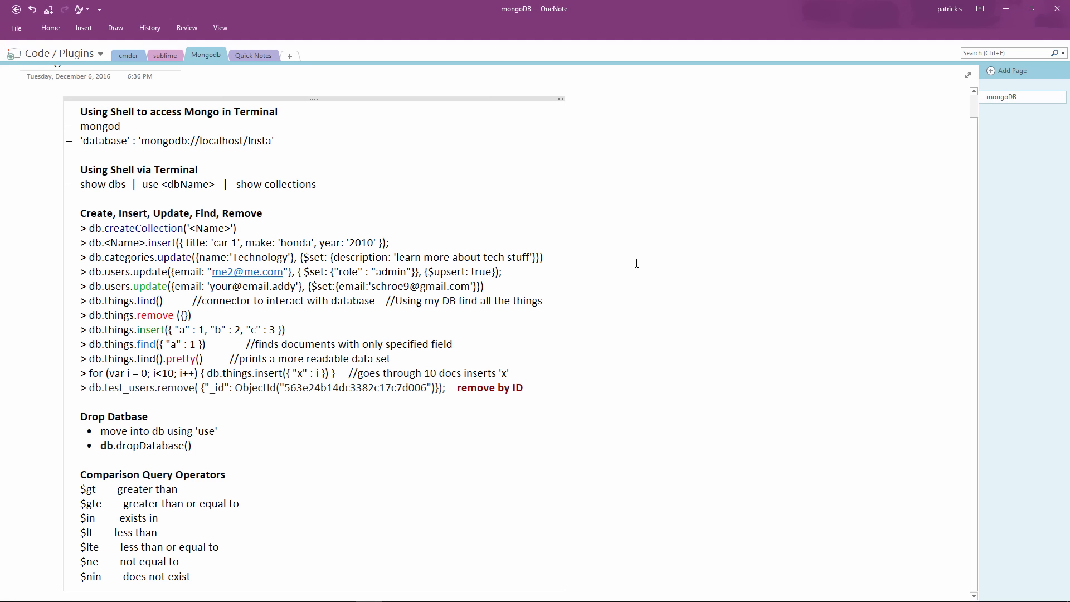
mouse_move(632, 262)
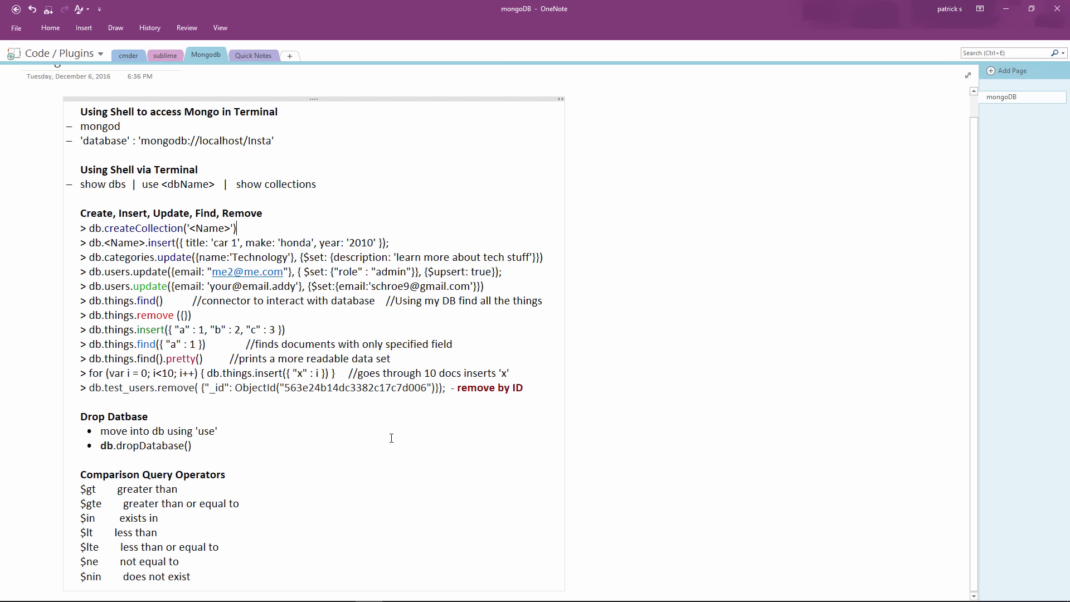
mouse_move(422, 171)
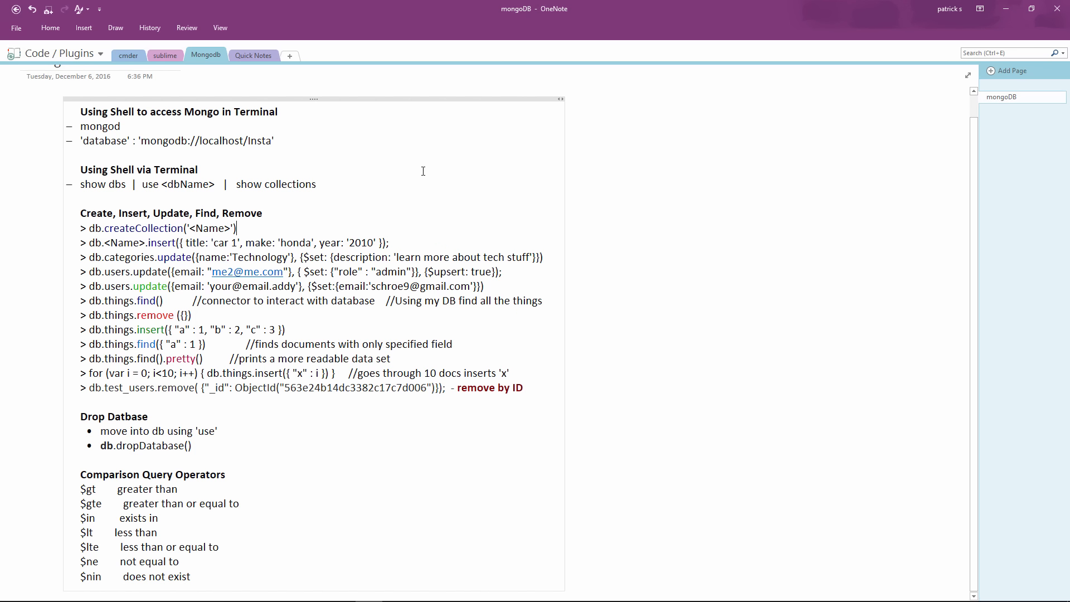
mouse_move(256, 213)
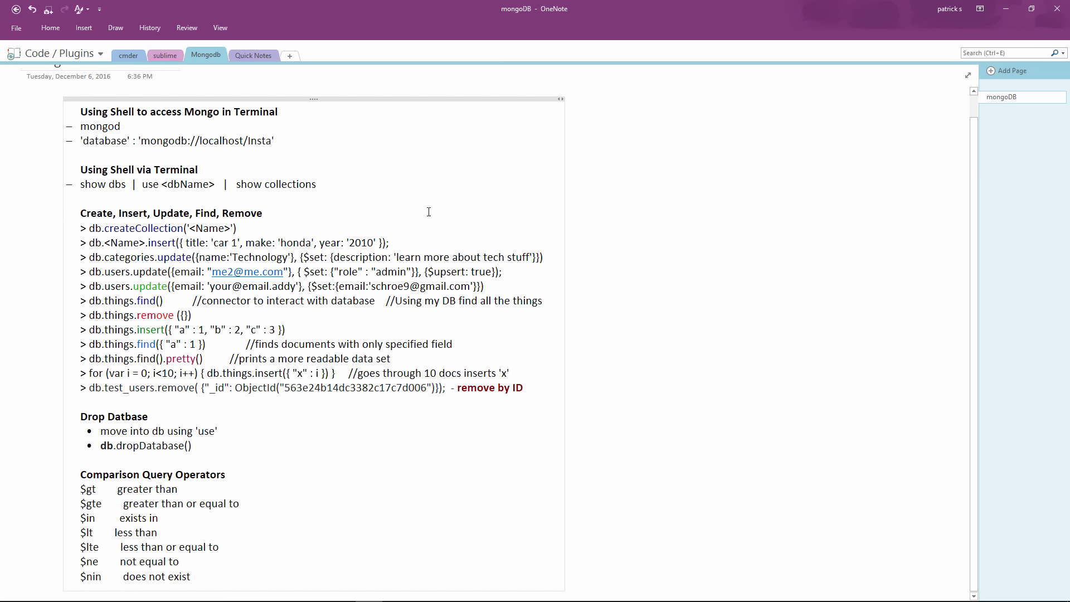
mouse_move(458, 456)
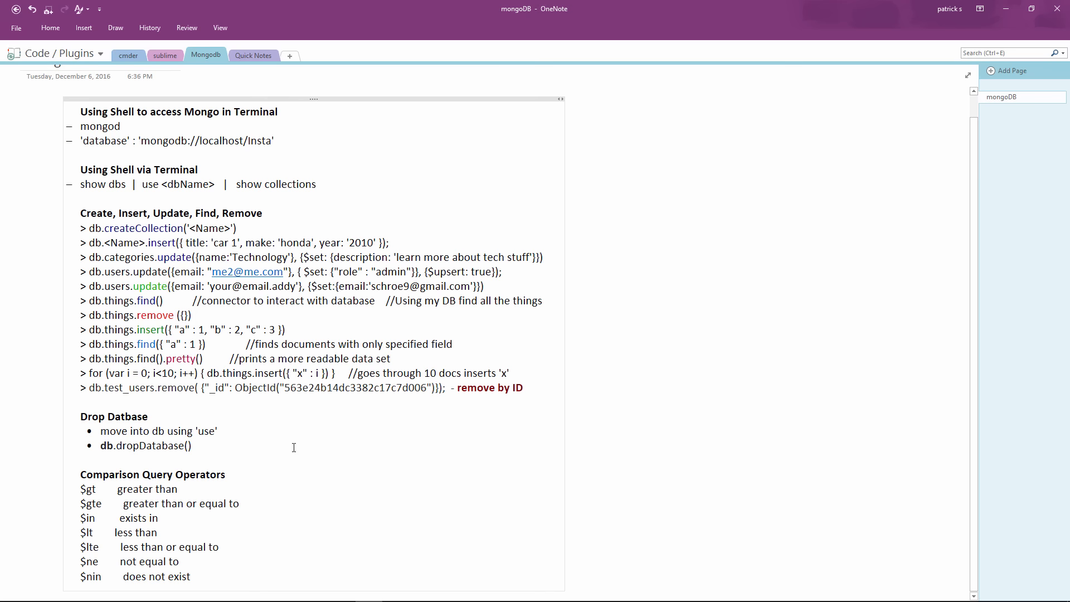
mouse_move(623, 399)
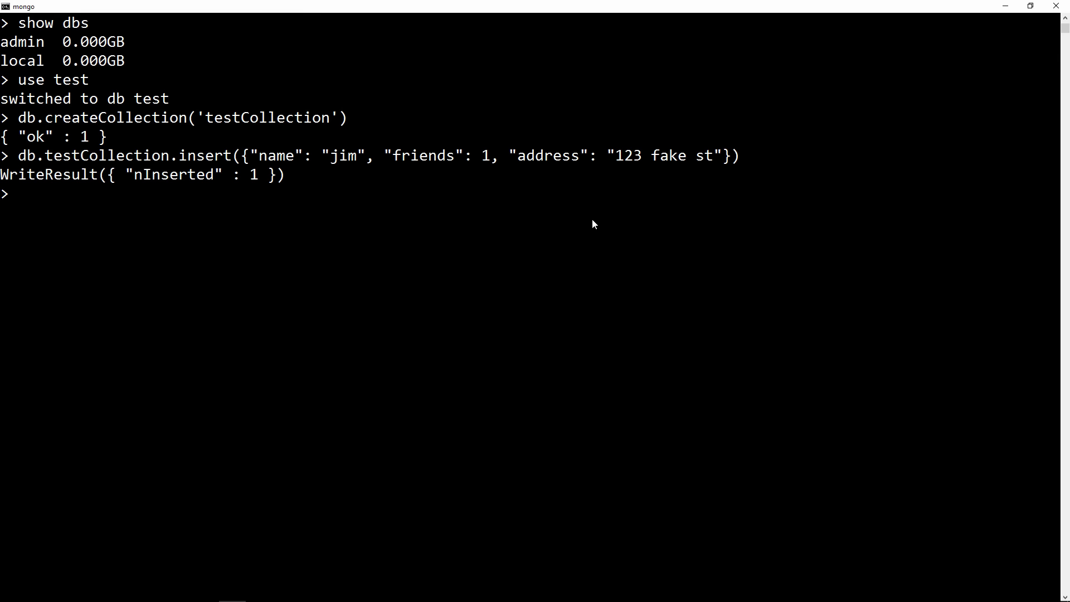
Run db.dropDatabase() in the mongo shell to drop the test database
type("db.d")
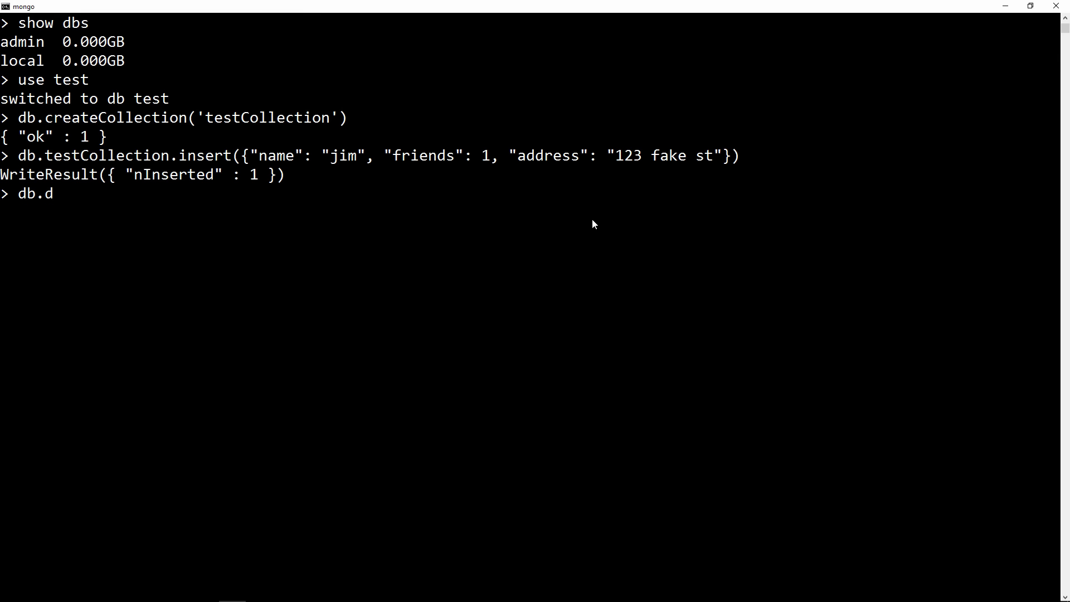
type("ropDatabase(")
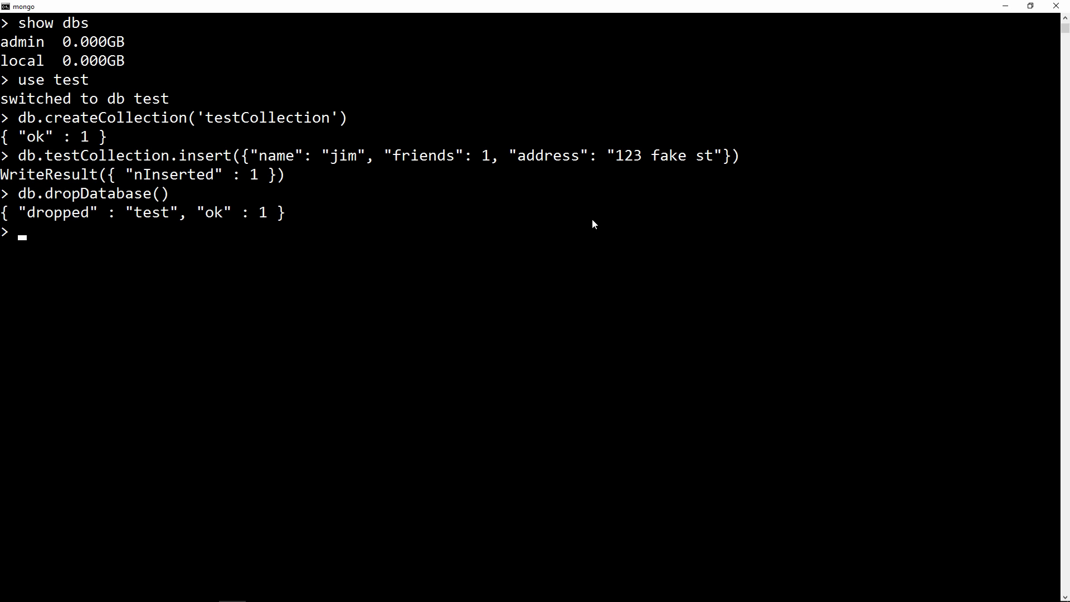
mouse_move(310, 222)
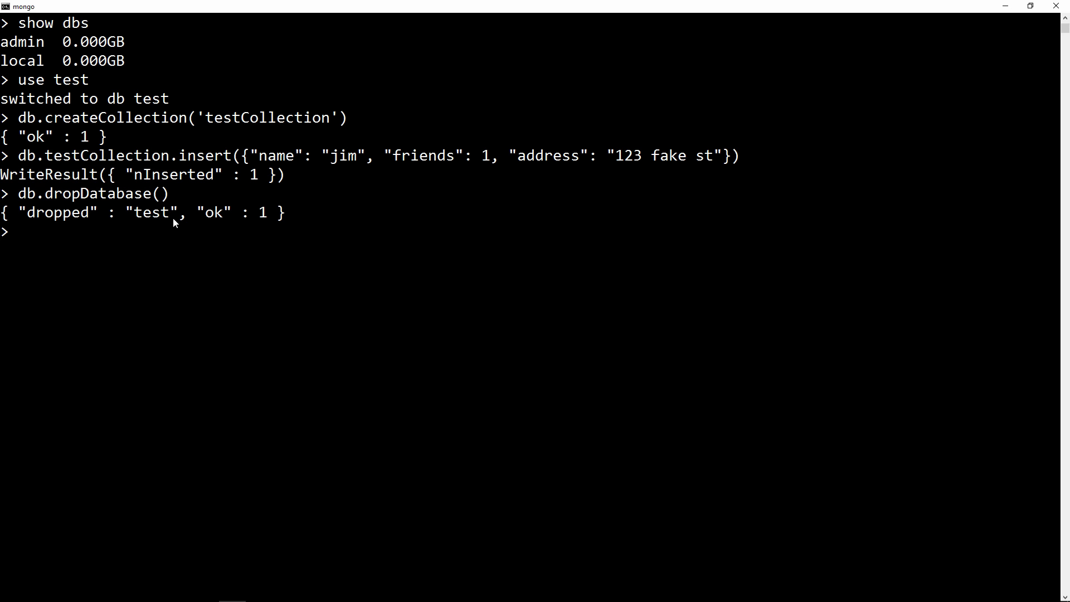
mouse_move(730, 460)
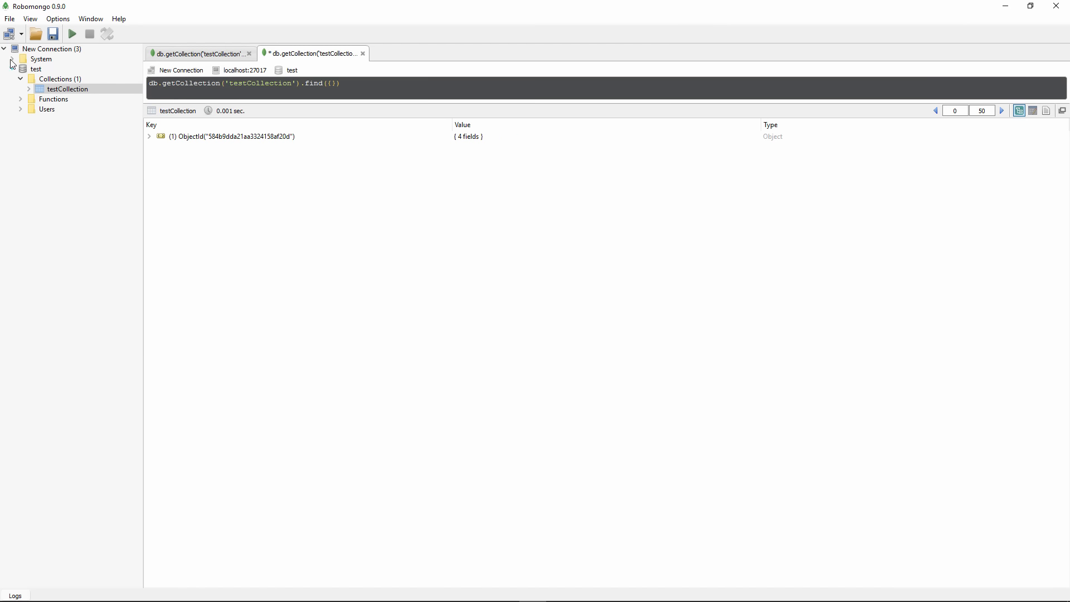
Refresh New Connection in the explorer so only System remains listed
left_click(11, 68)
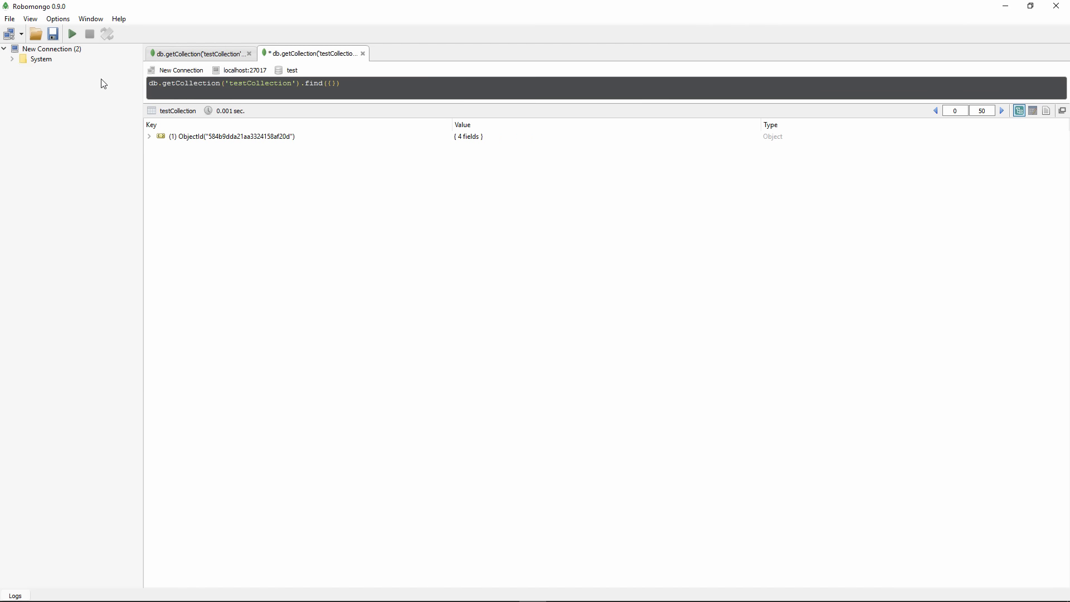
mouse_move(68, 89)
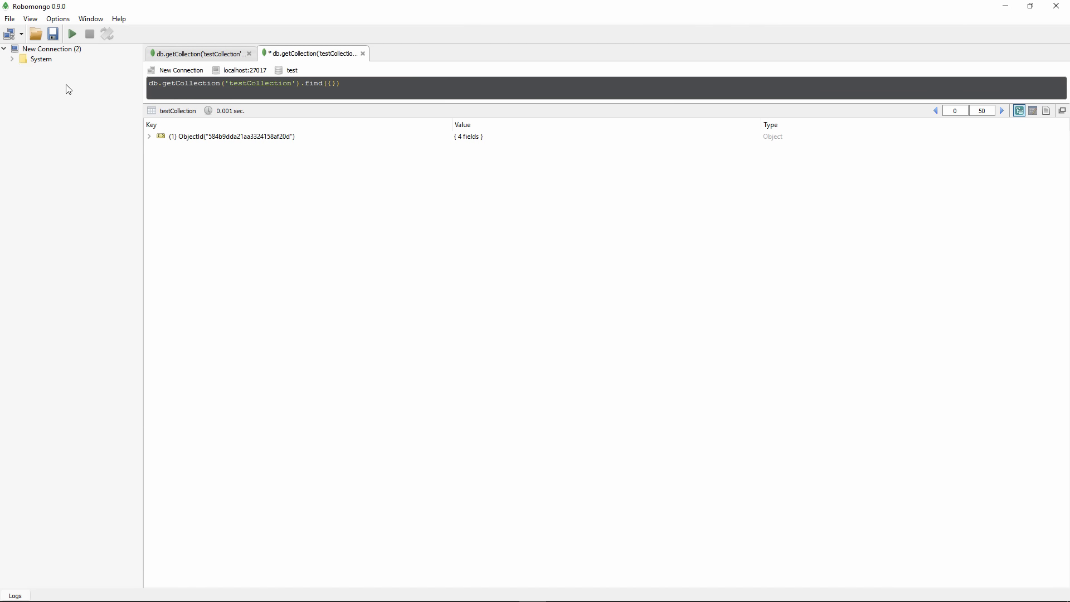